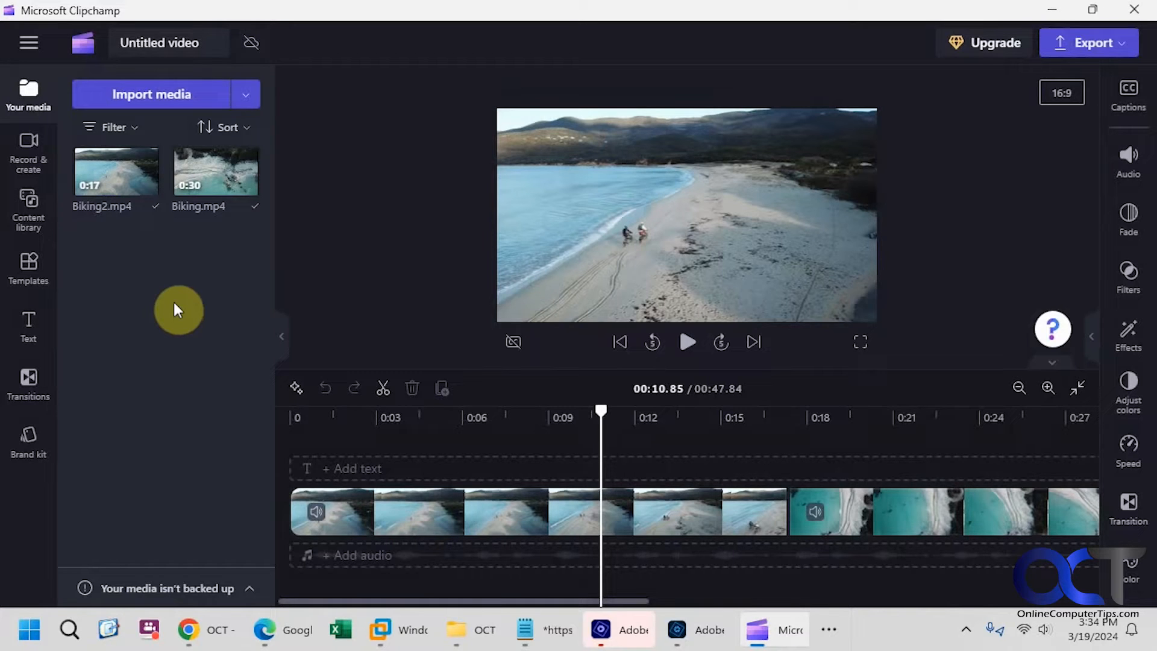
mouse_move(418, 437)
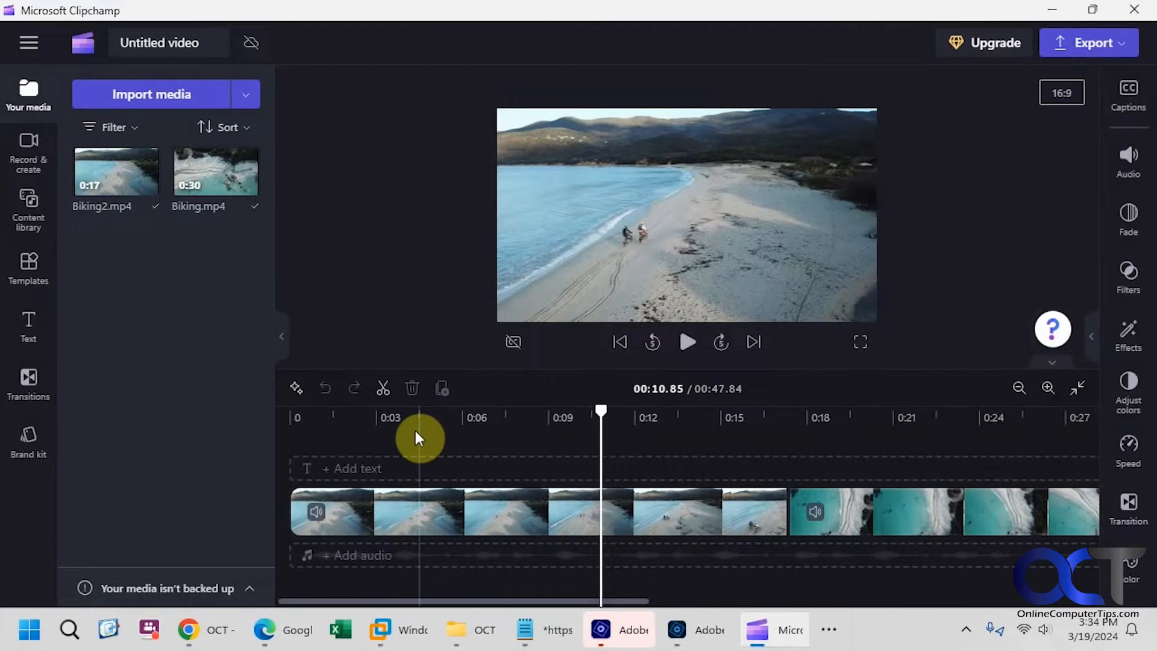
- Review the biking footage from about 4 seconds and select the first biking clip
drag(601, 410, 403, 410)
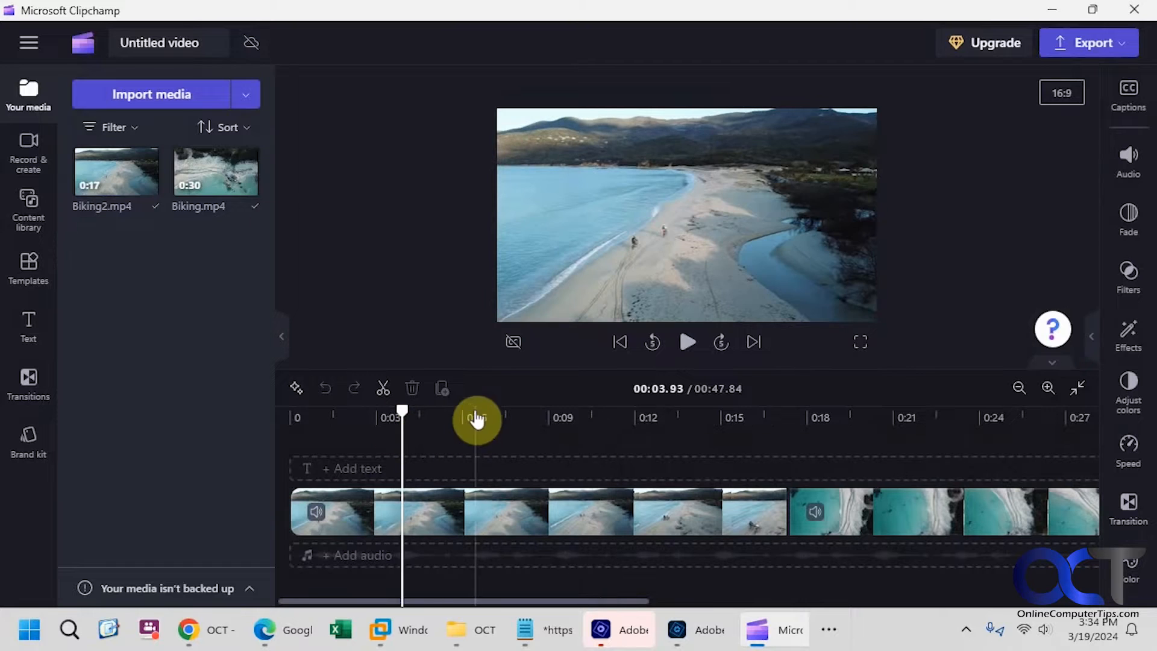
mouse_move(786, 453)
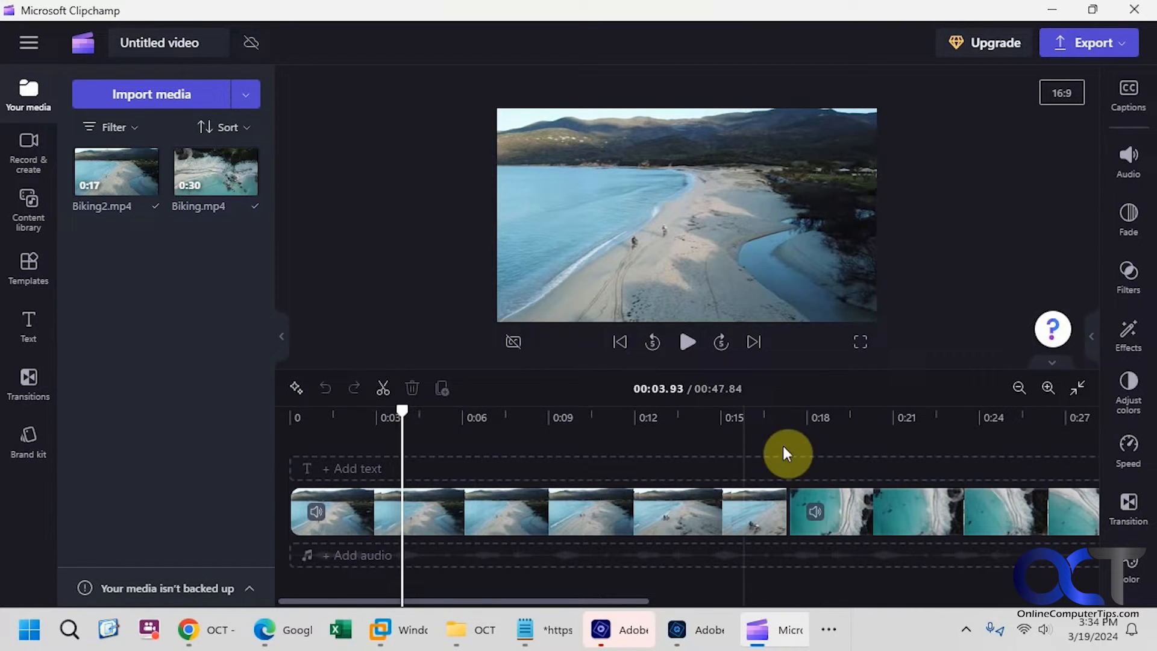
click(686, 341)
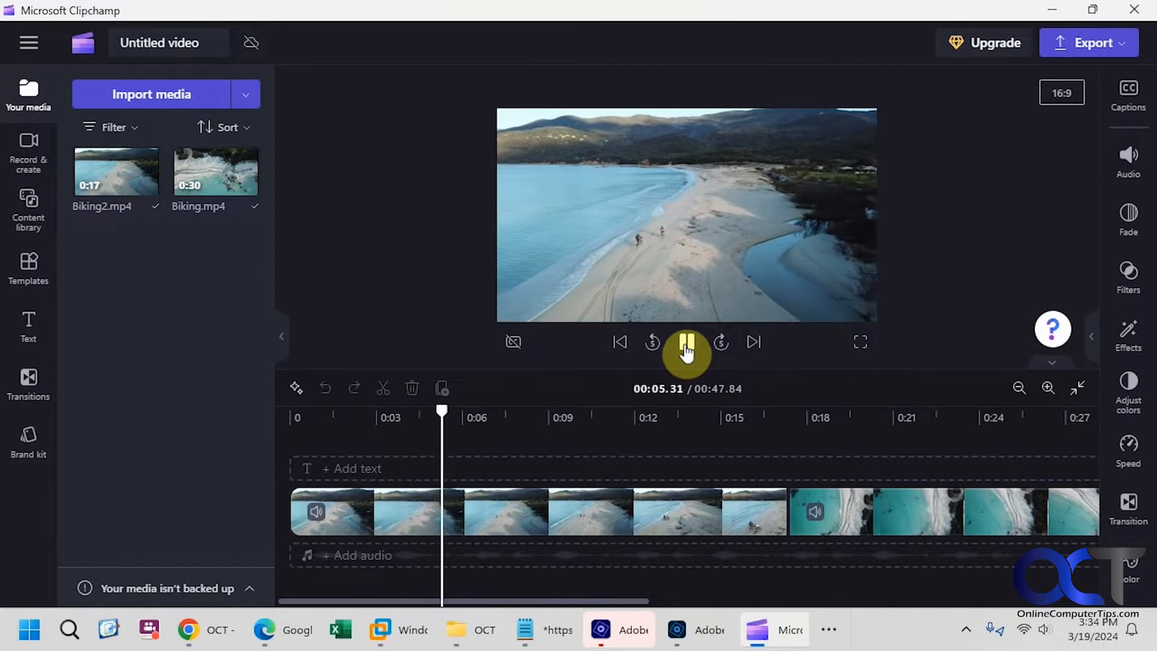
click(686, 341)
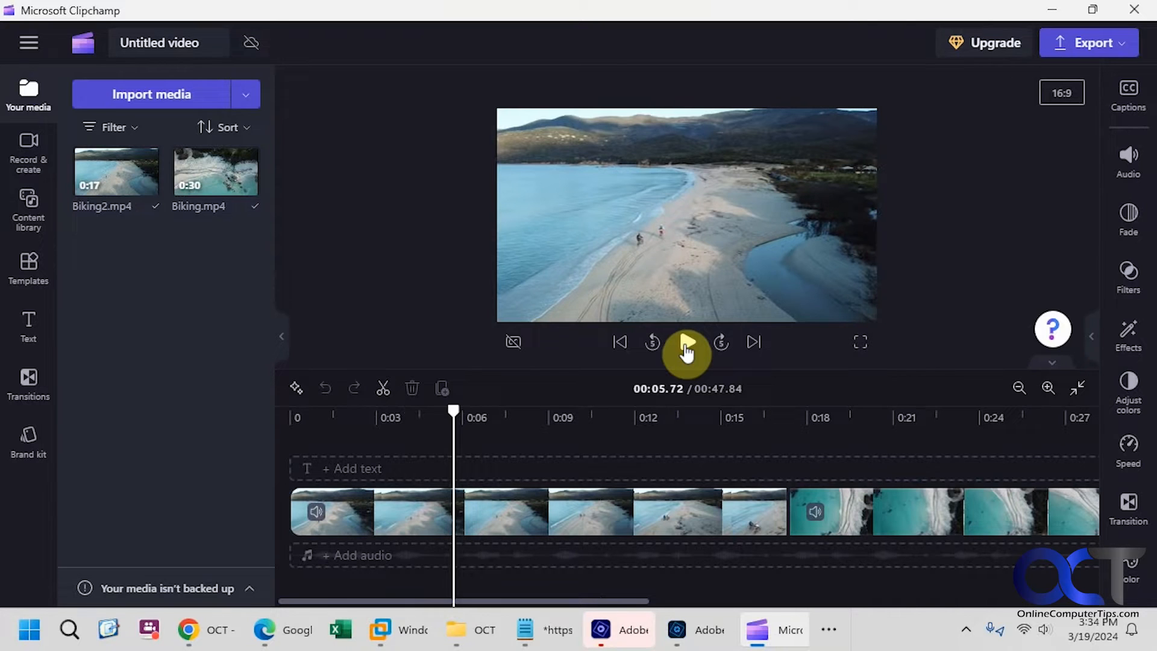
click(686, 341)
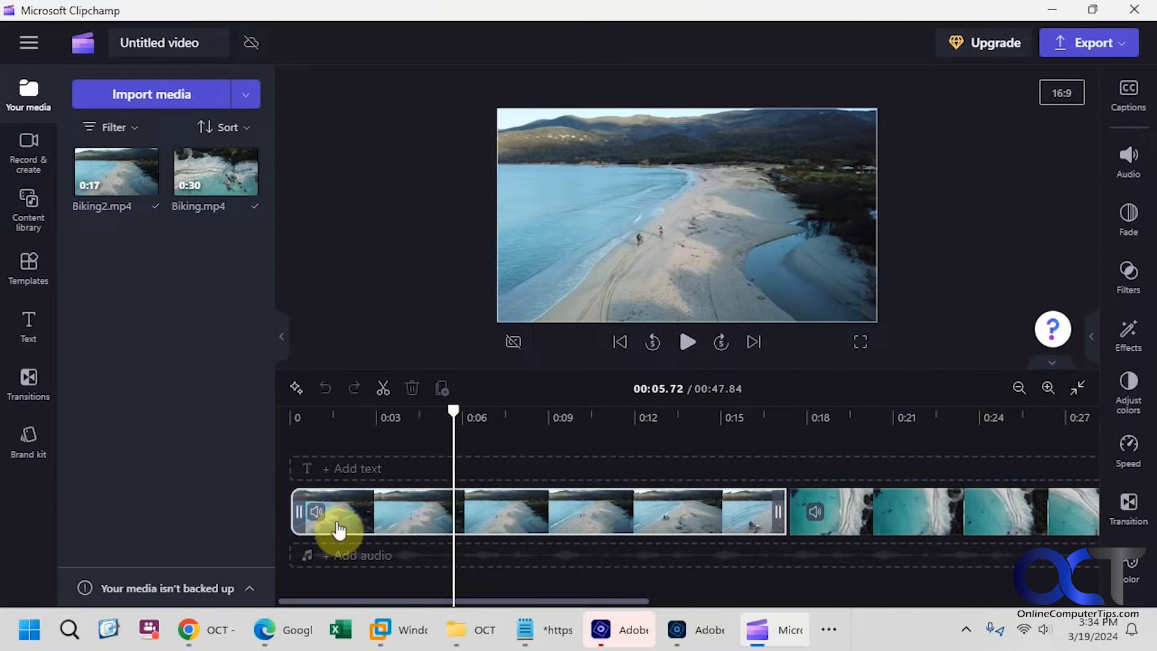
- Bring up the Record & create options and find Text to speech
click(28, 152)
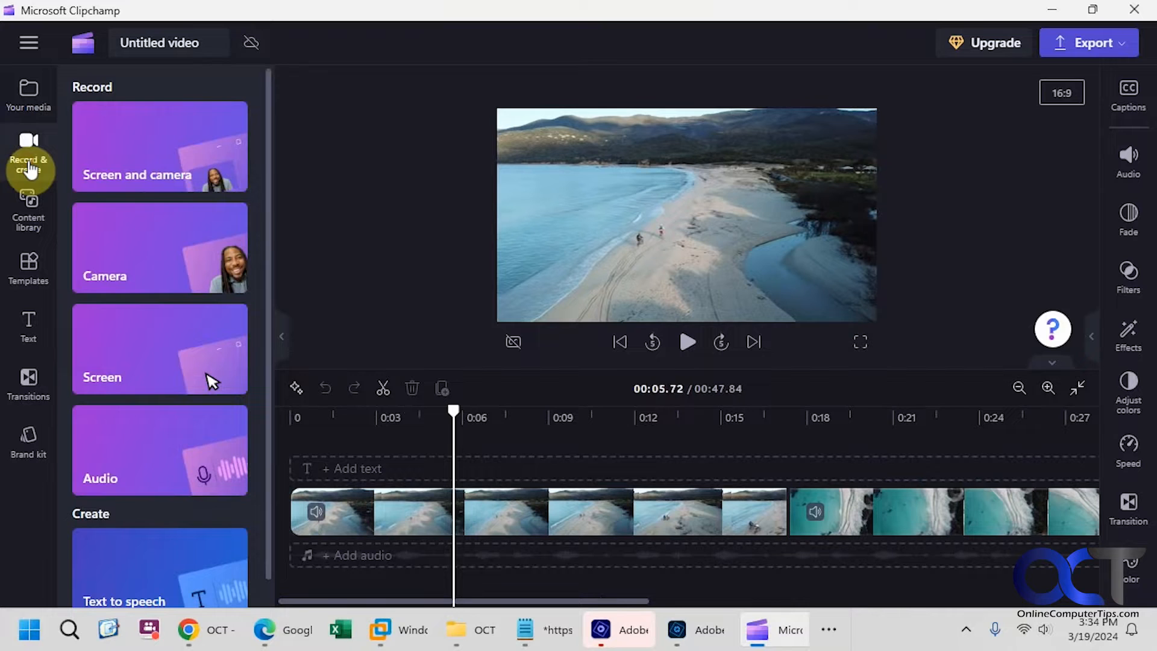
scroll(down, 3)
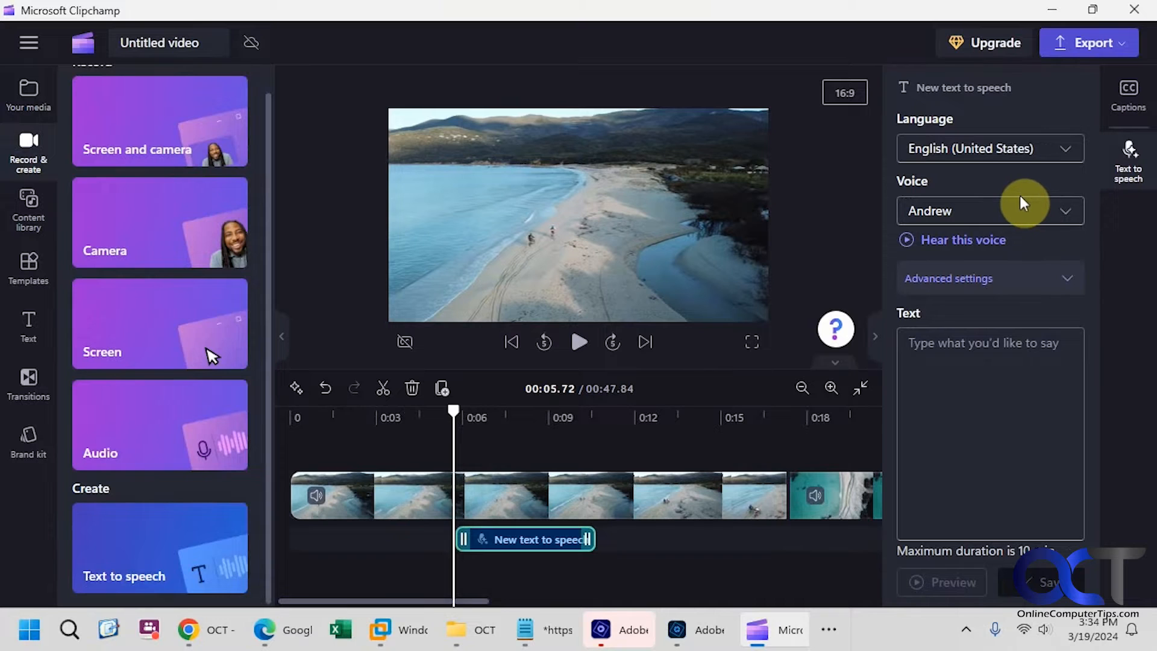
click(989, 149)
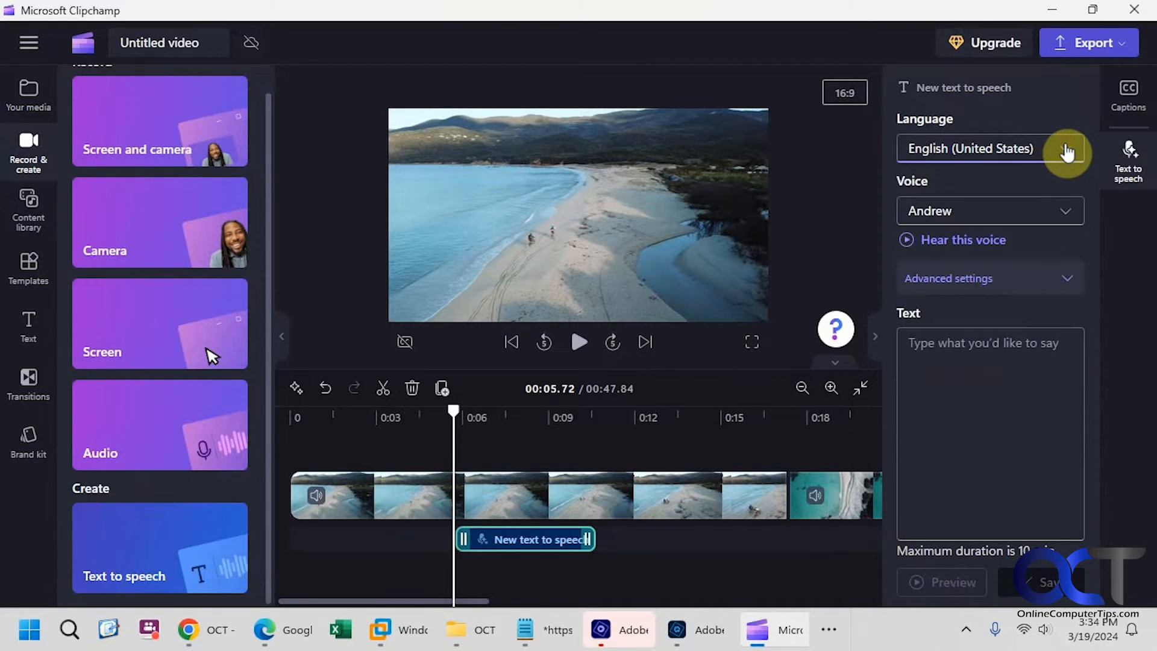
click(989, 210)
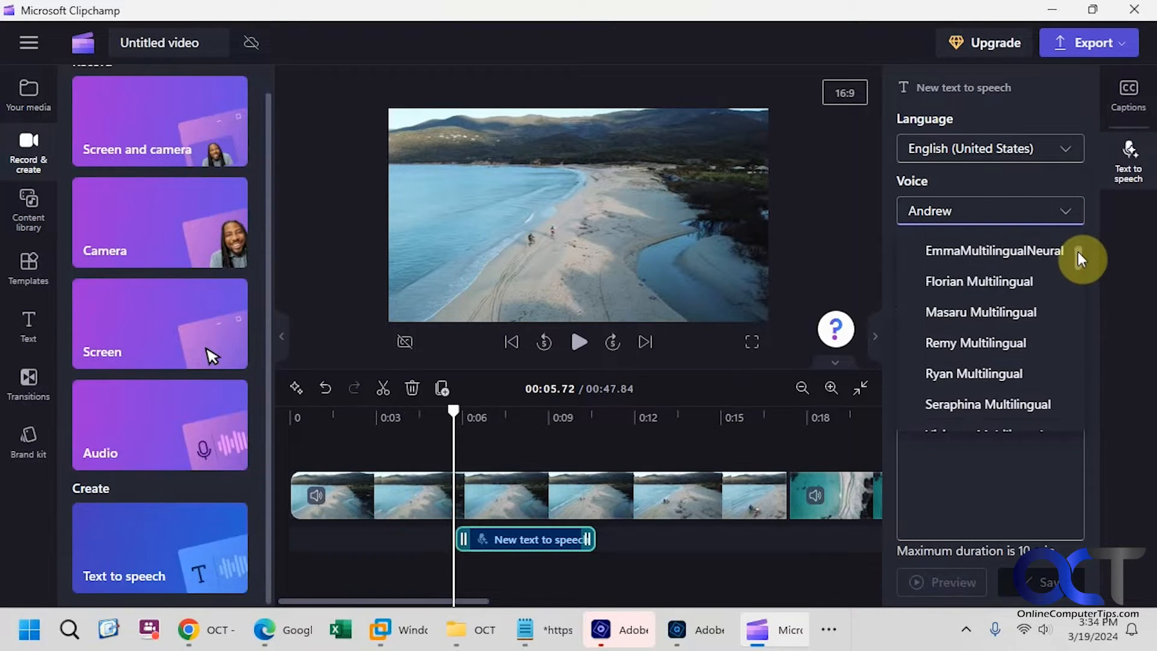
scroll(down, 3)
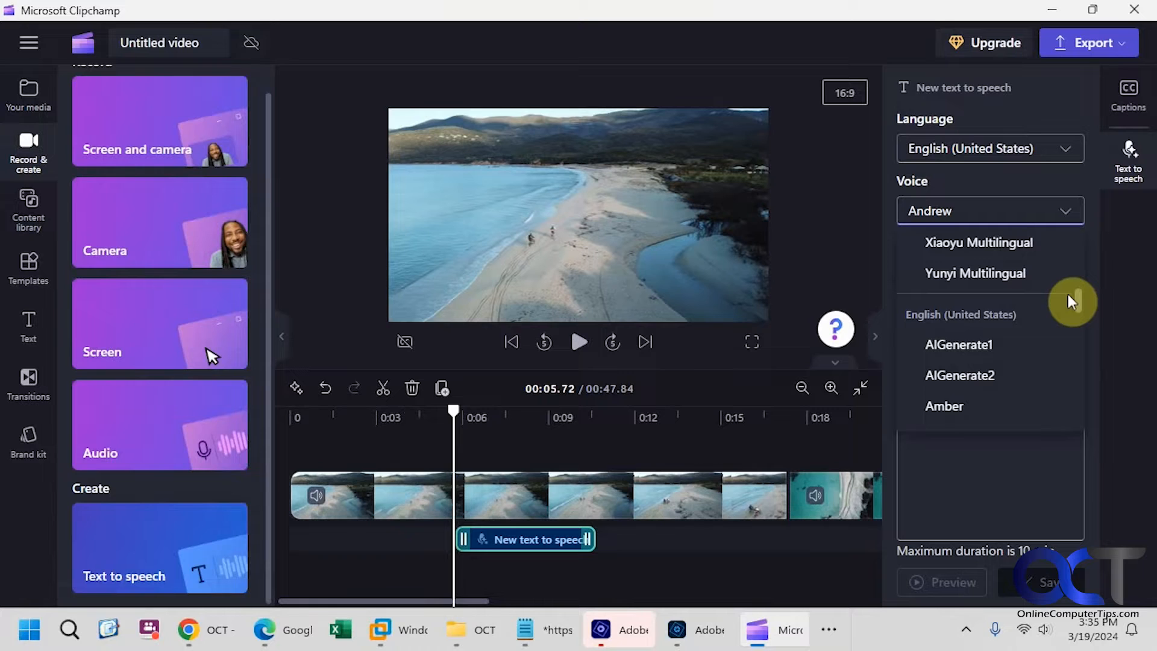
click(958, 345)
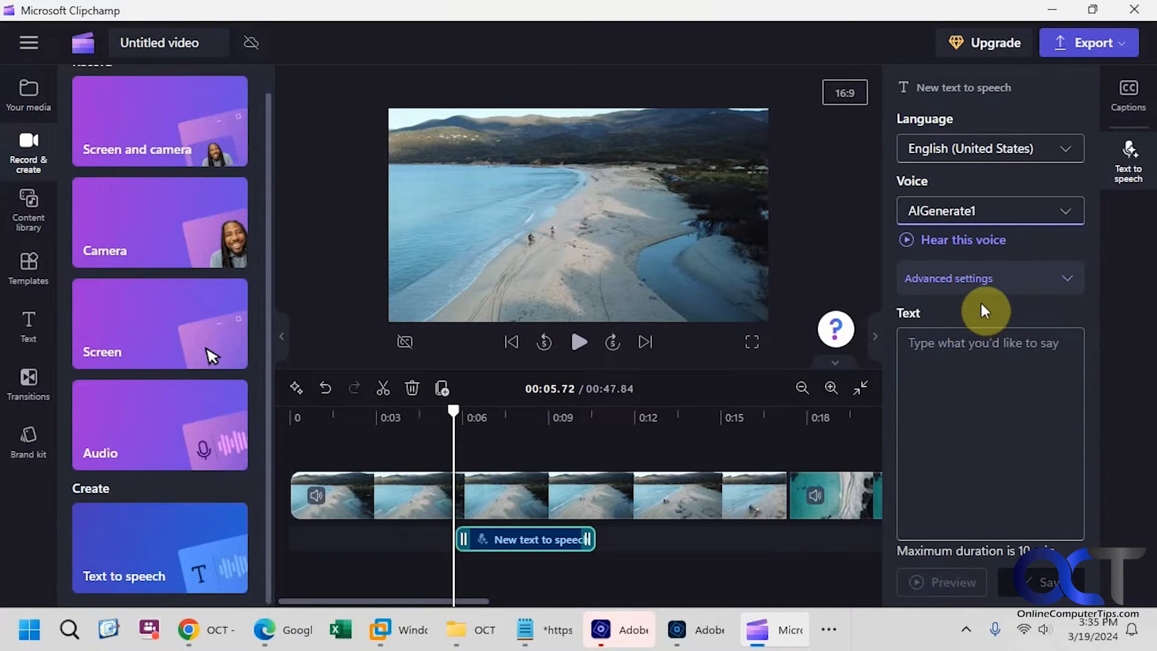
click(961, 240)
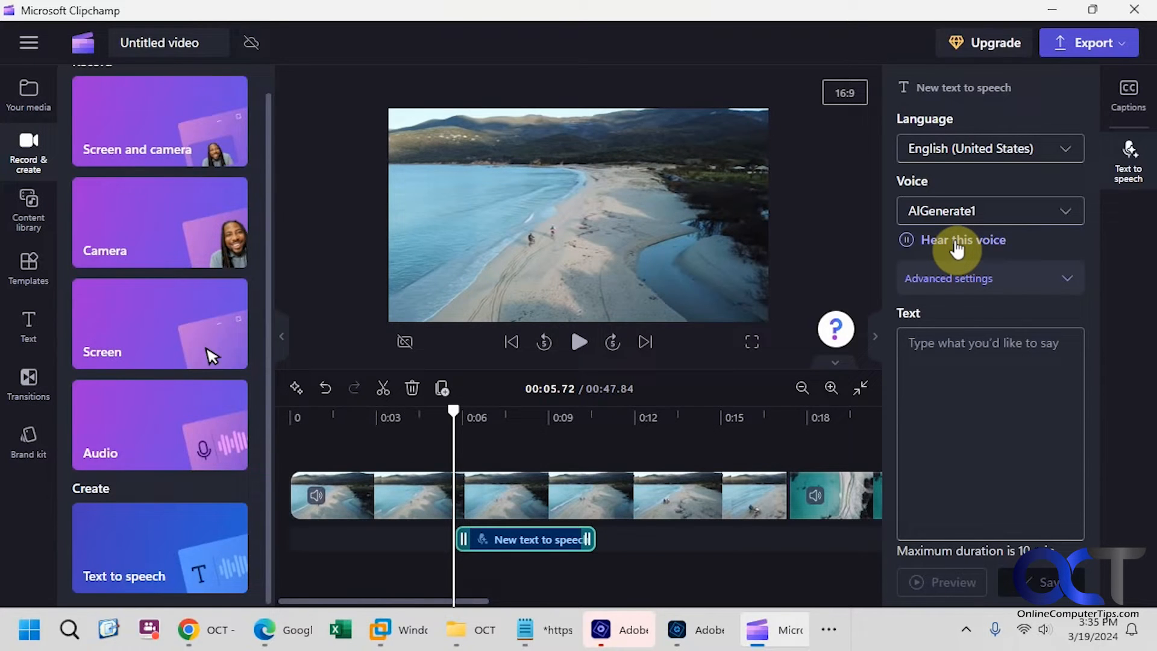
click(907, 240)
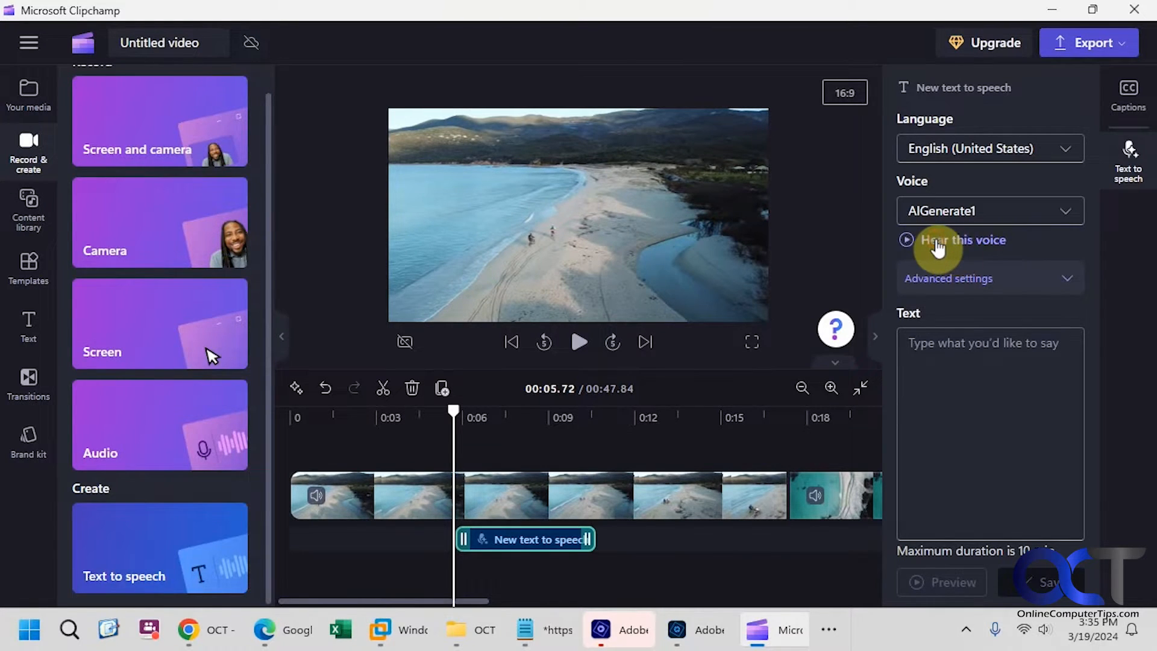
click(989, 209)
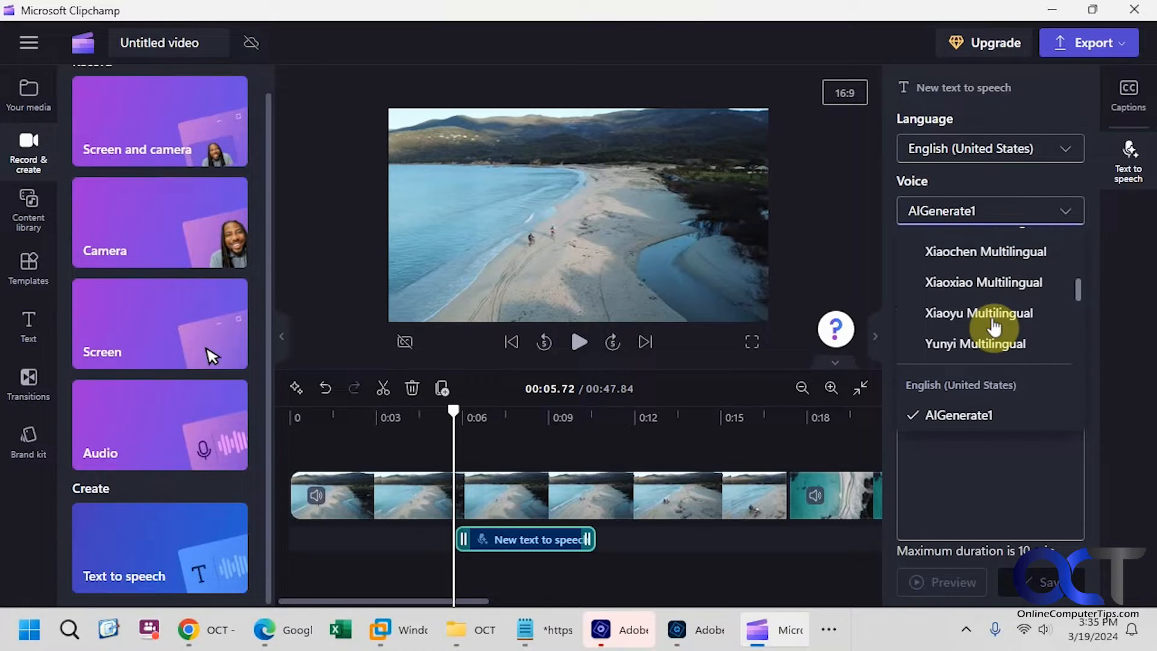
click(989, 210)
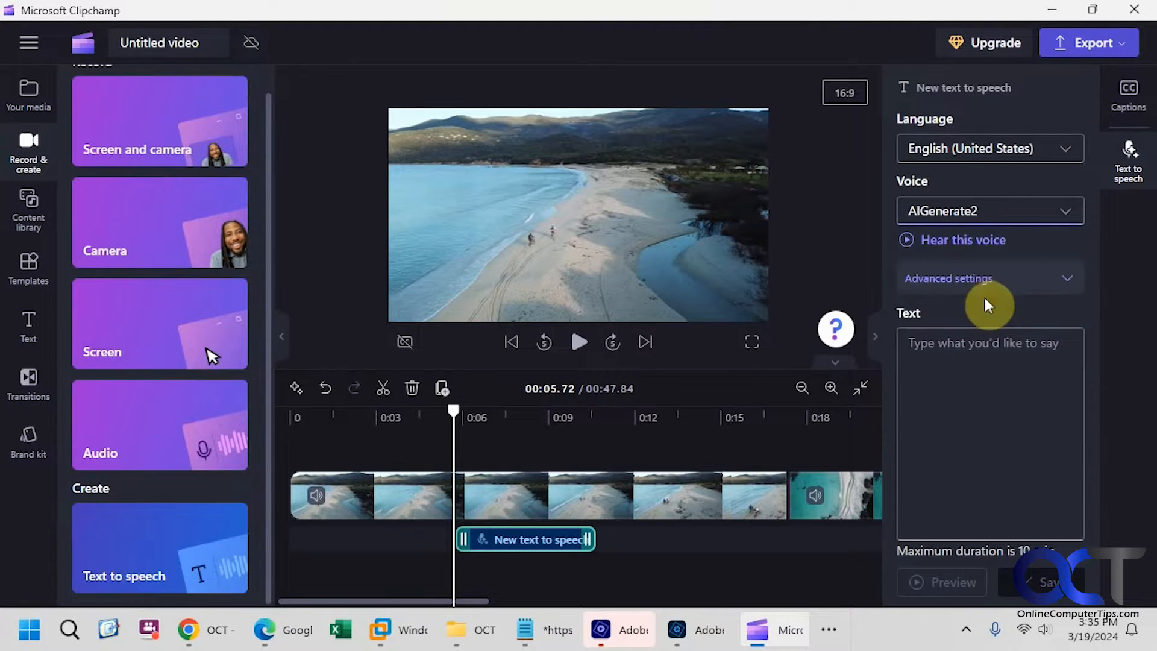
click(919, 240)
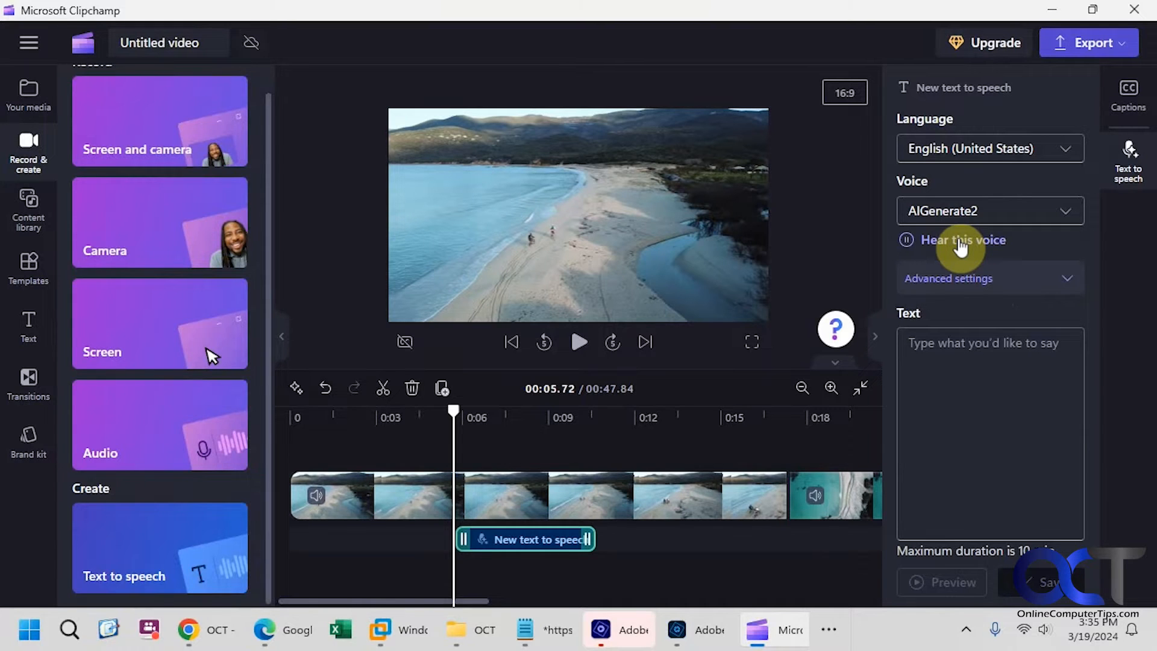
click(991, 210)
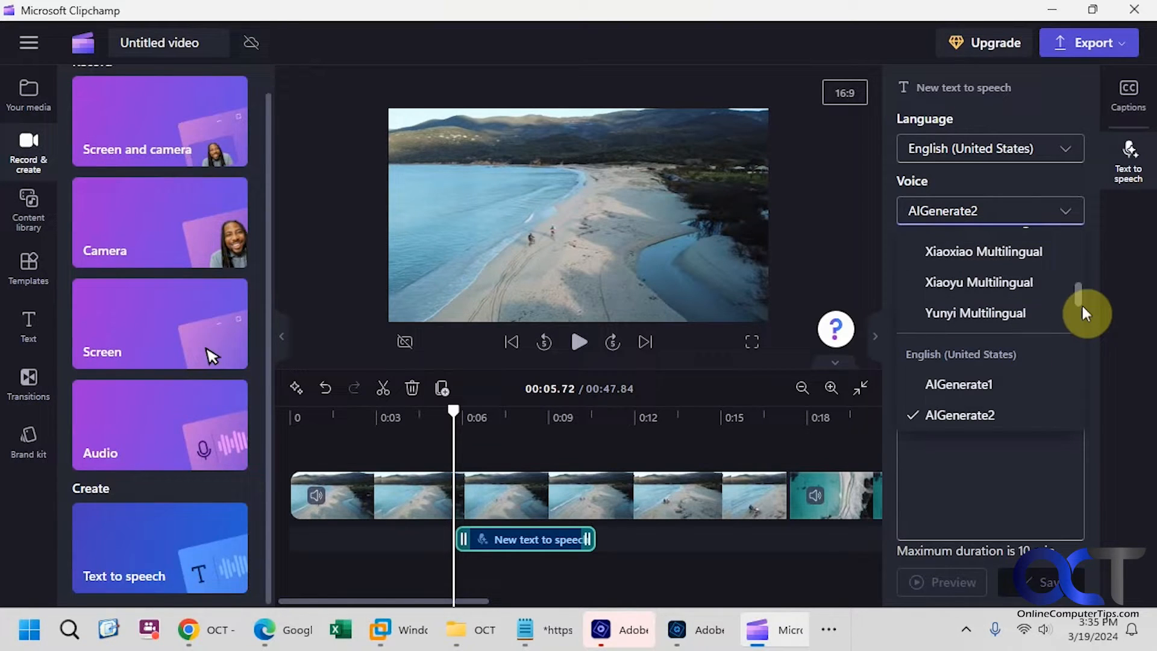
scroll(down, 3)
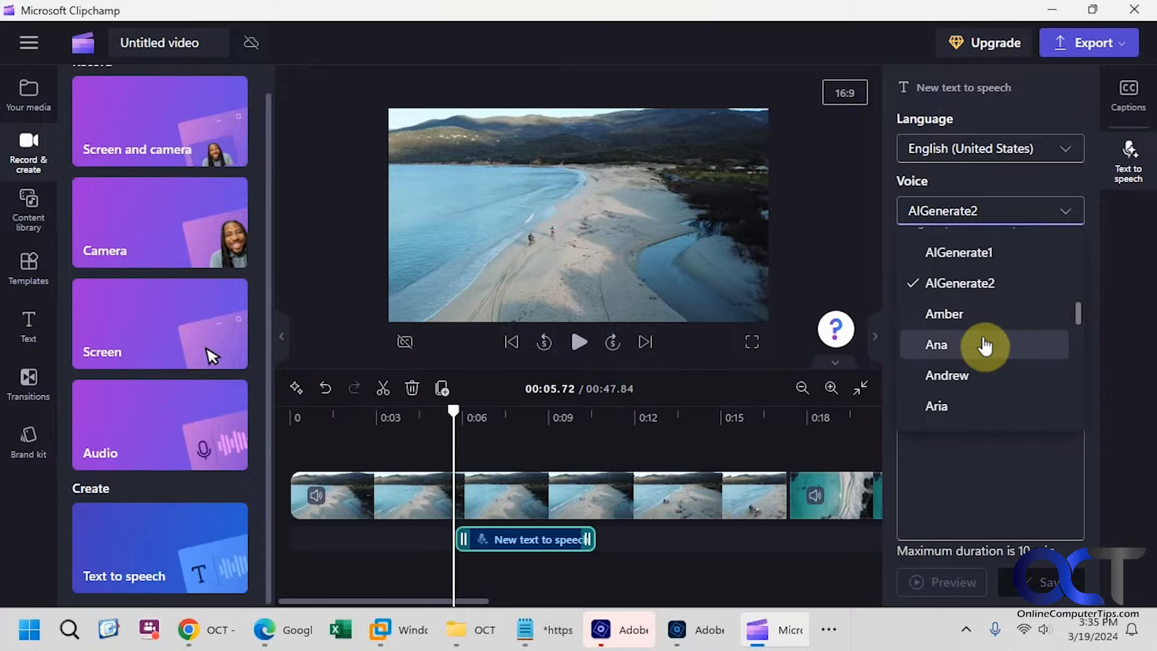
click(947, 375)
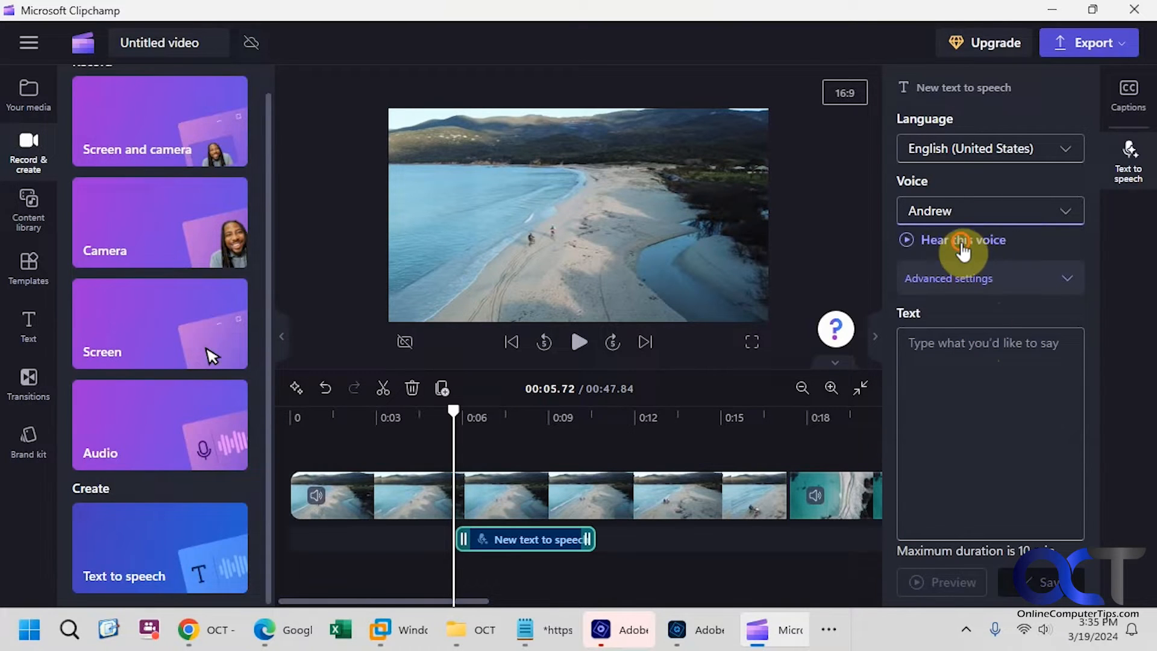
click(905, 240)
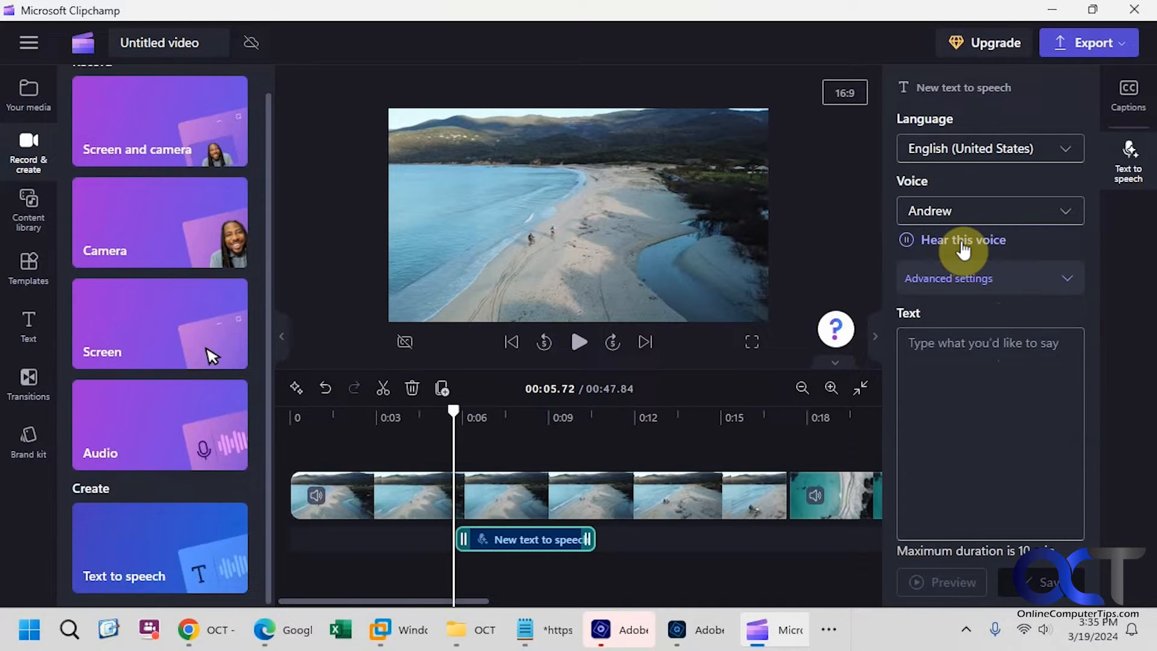
- In Advanced settings, reset Andrew's vocal pitch to Default, sample the voice, and bring pace to 1x
click(949, 279)
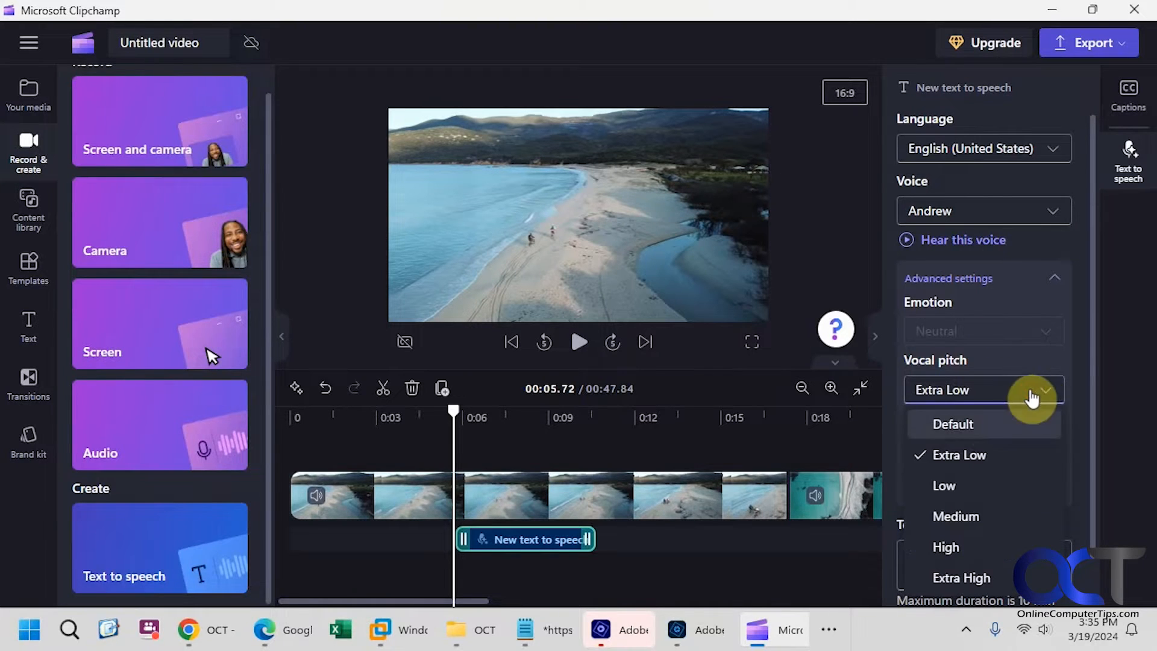
click(952, 423)
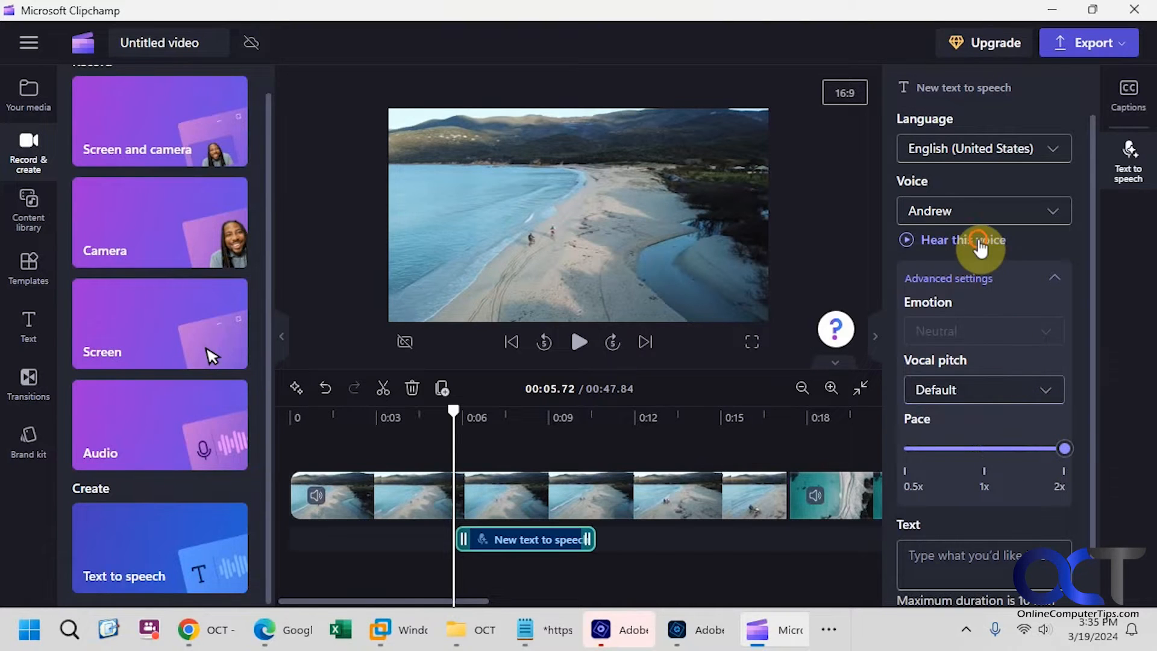
click(906, 240)
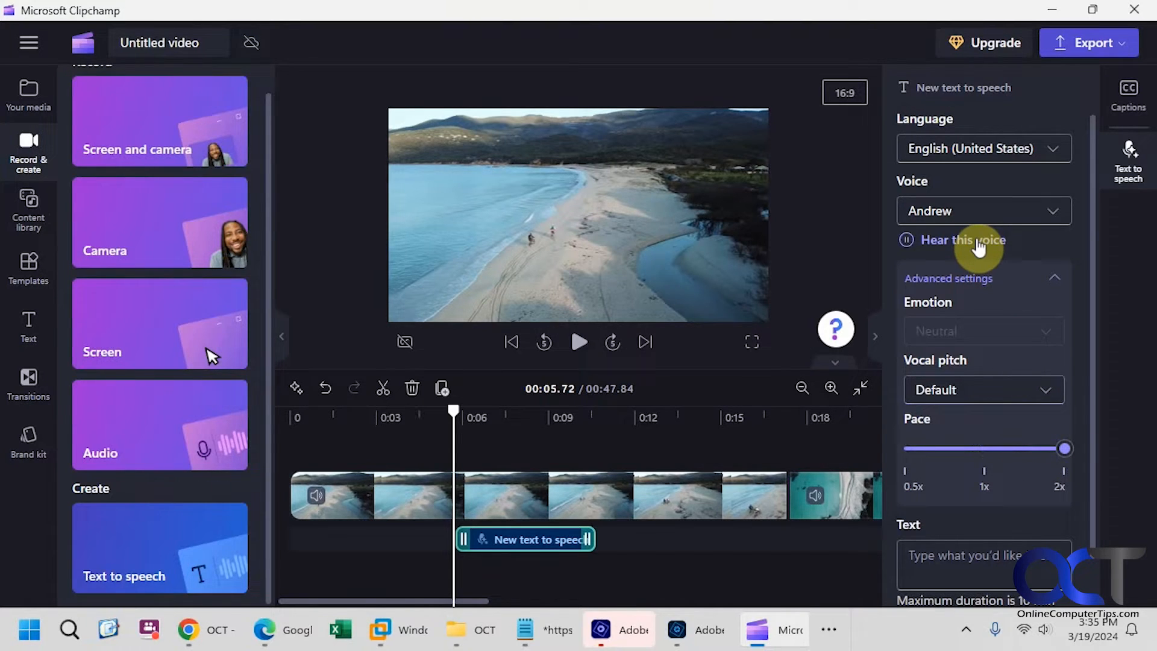
drag(1065, 449, 1038, 449)
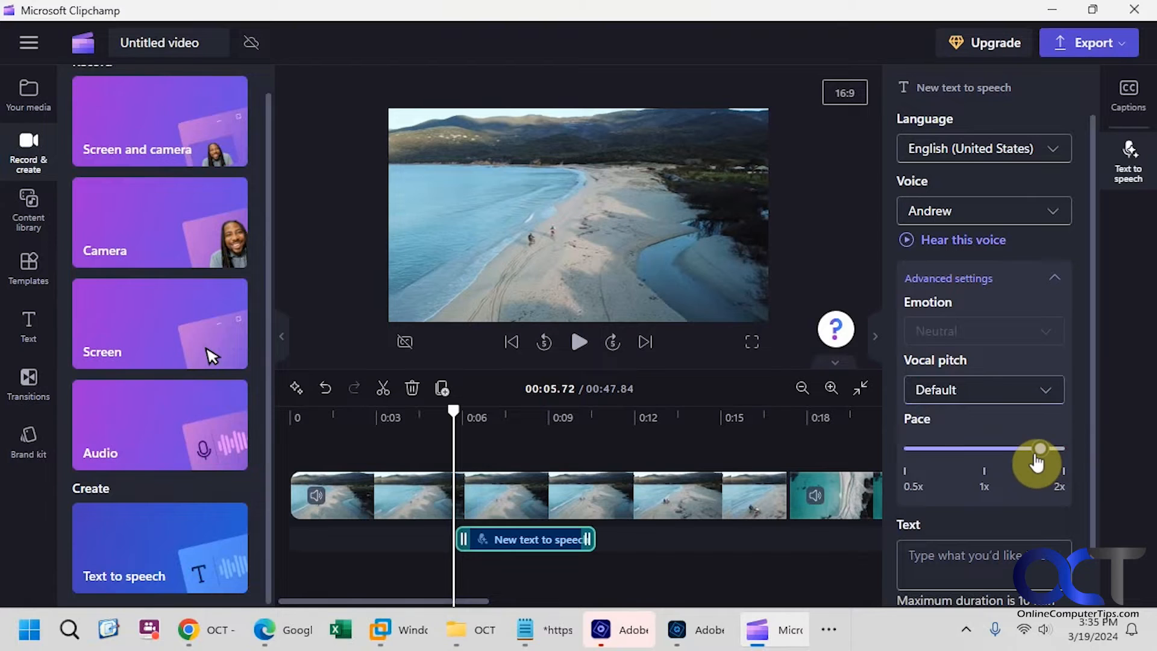
drag(1038, 448, 984, 448)
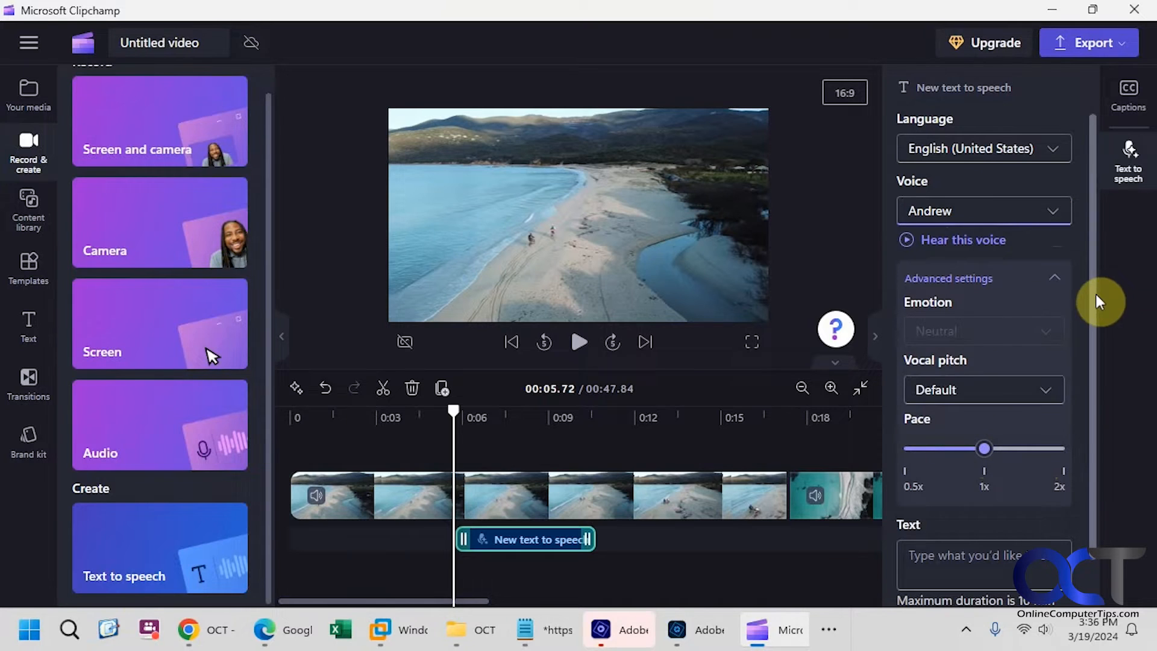
- Collapse the advanced options, keeping English (United States) and the Andrew voice with an empty text box
scroll(down, 3)
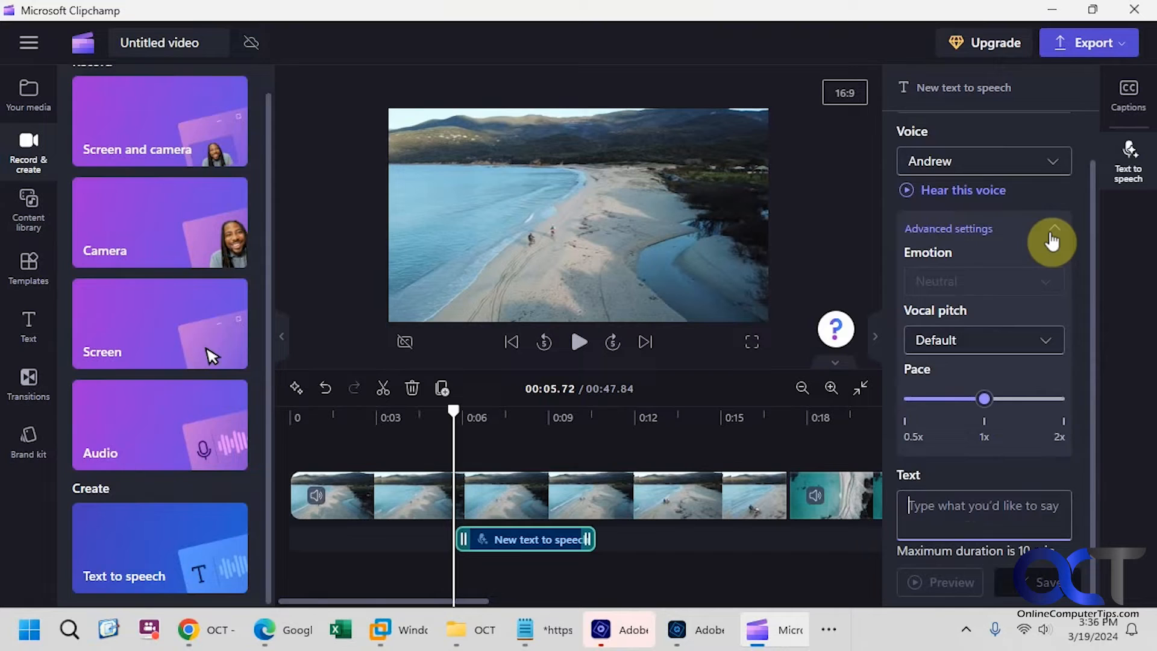
click(1054, 239)
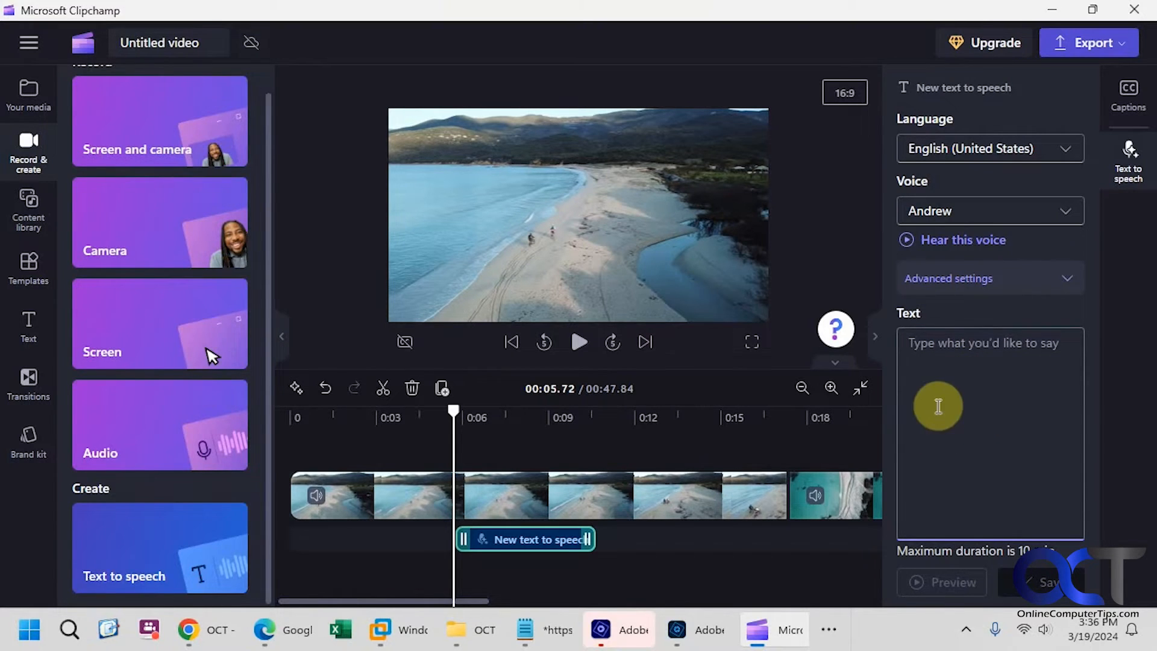
mouse_move(952, 406)
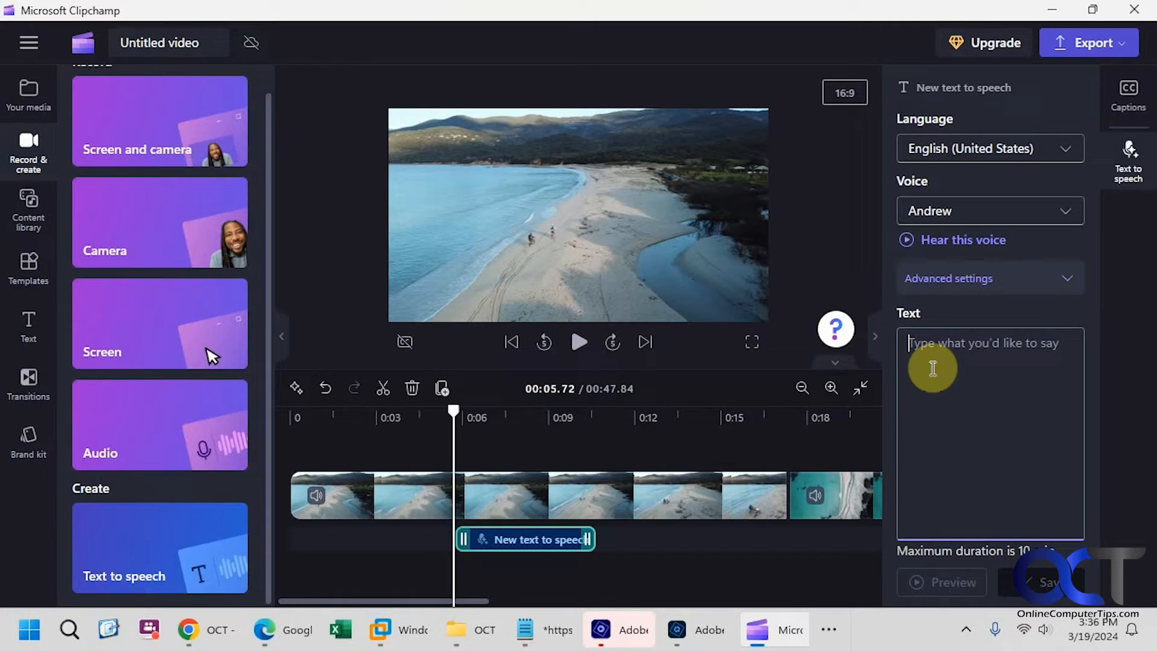
mouse_move(942, 347)
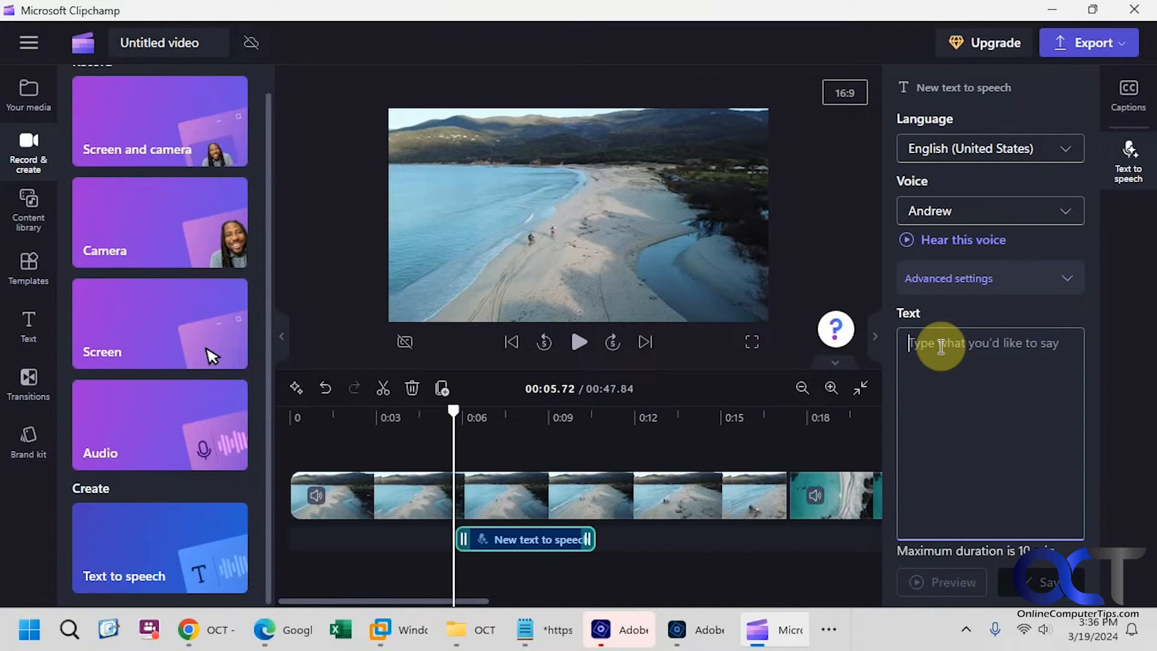
- Enter the beach bike ride script, preview the narration, and save it as a timeline clip
text(We went for a nice bike ride on the beach today. The weather was great and so was the sand. We had to really clean our bikes once we were finished because they were full of sand. But it was totally worth it because it was so much fun.)
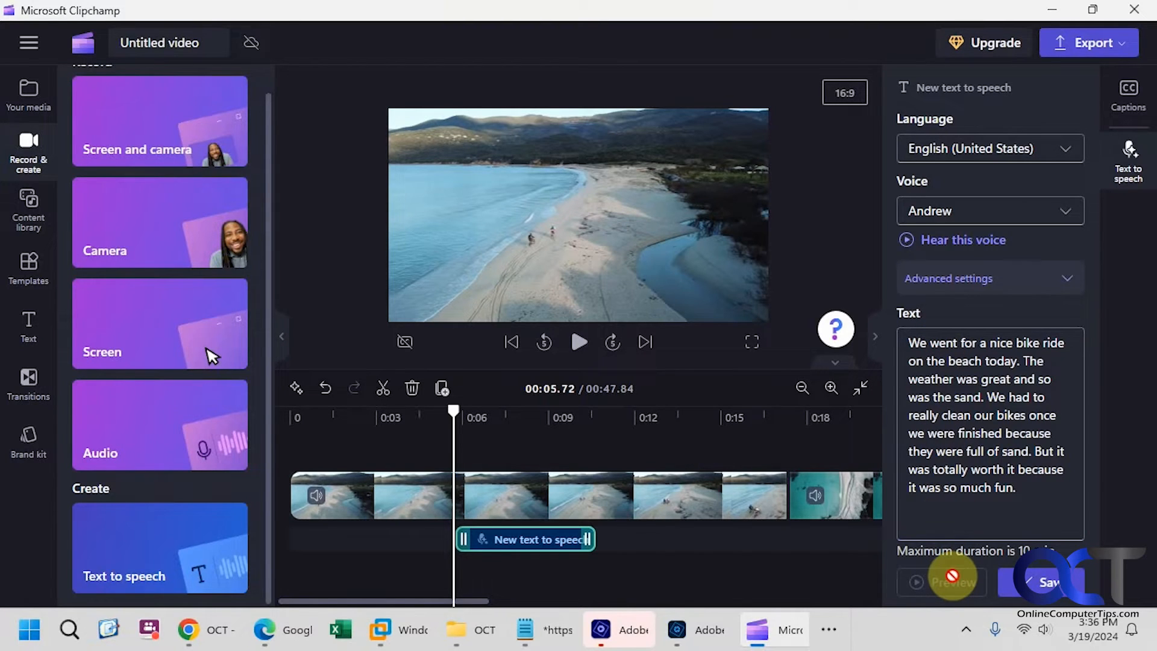
click(953, 582)
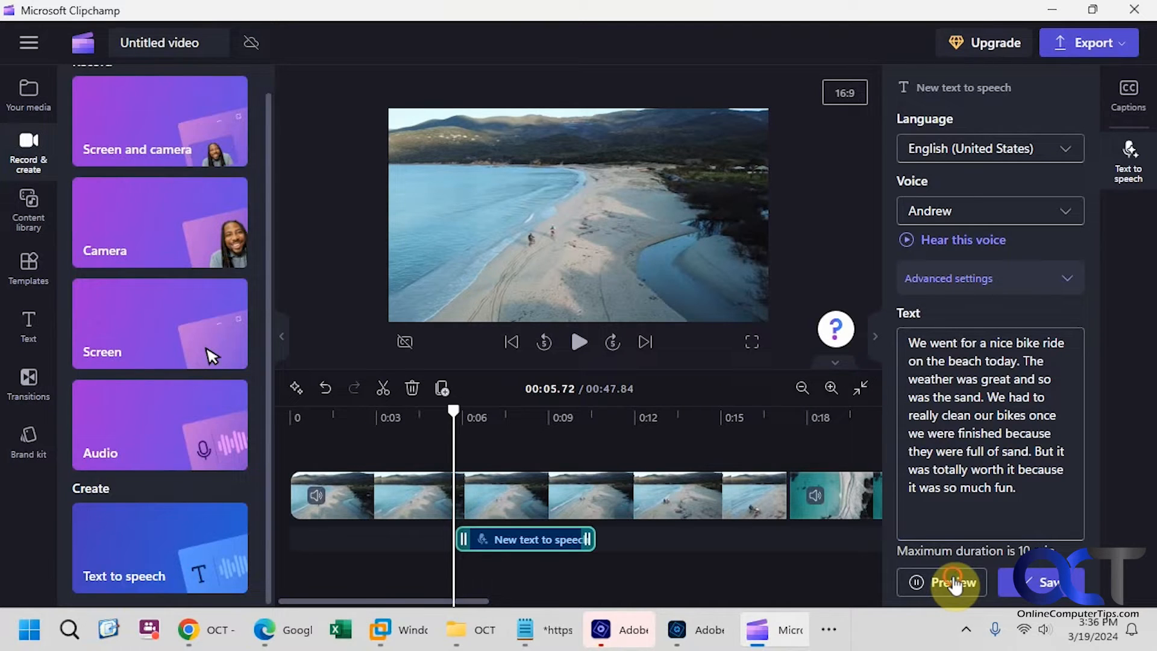
click(951, 582)
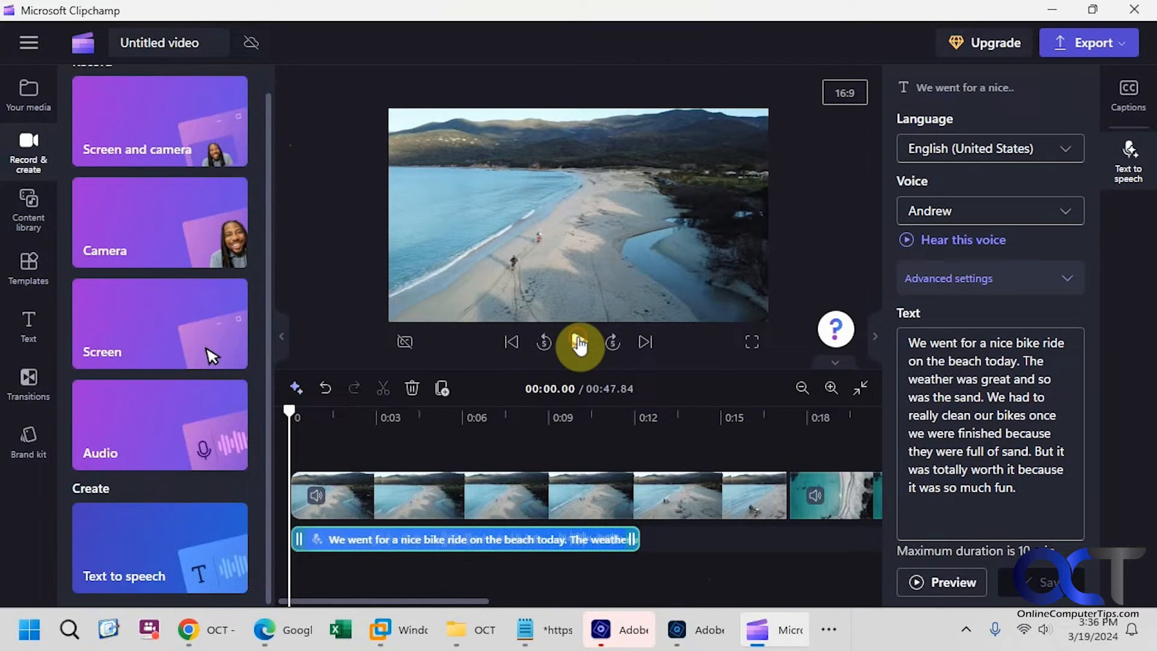
- Play the video with the narration starting about 1.5 seconds in, then pause partway through
click(579, 342)
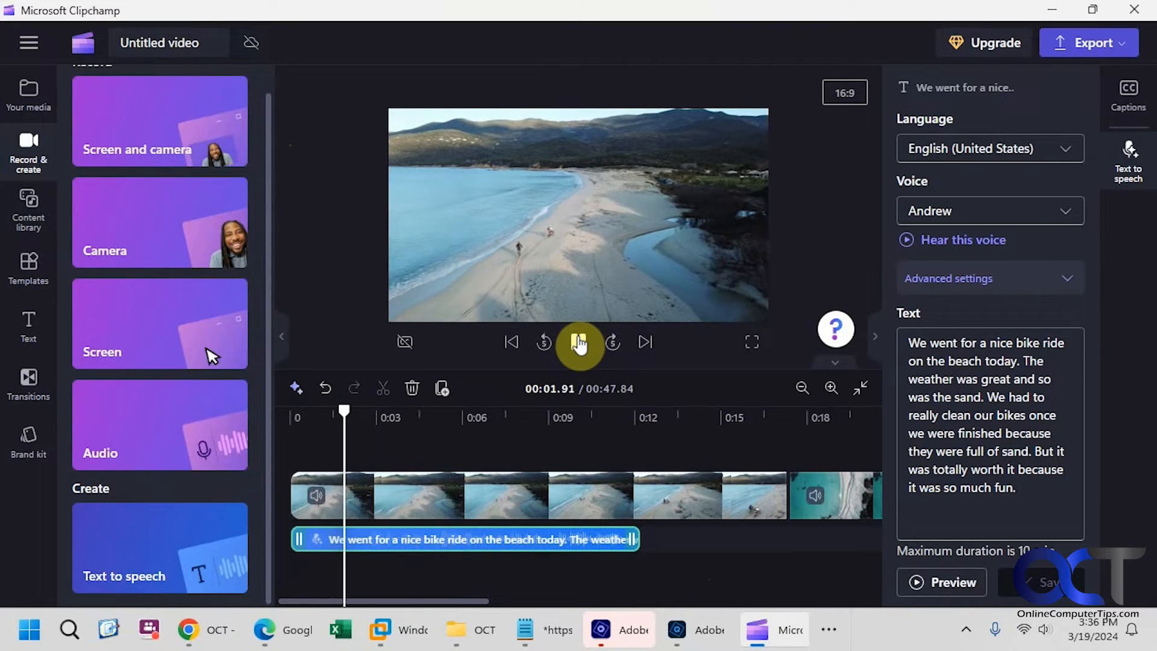
click(580, 341)
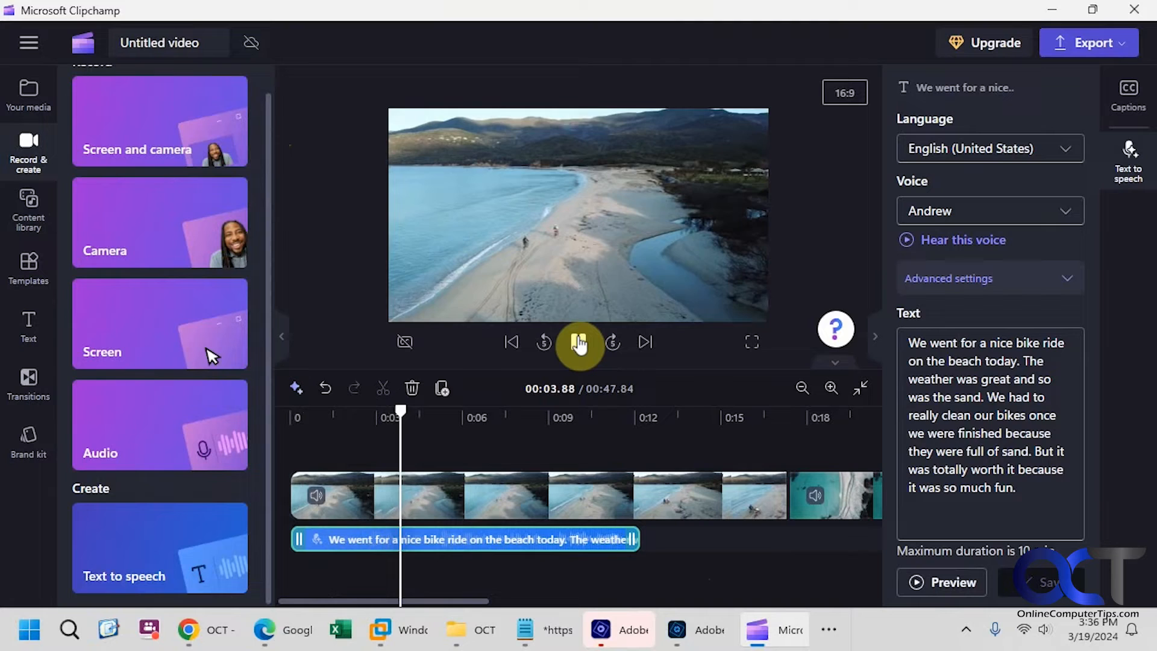
click(580, 342)
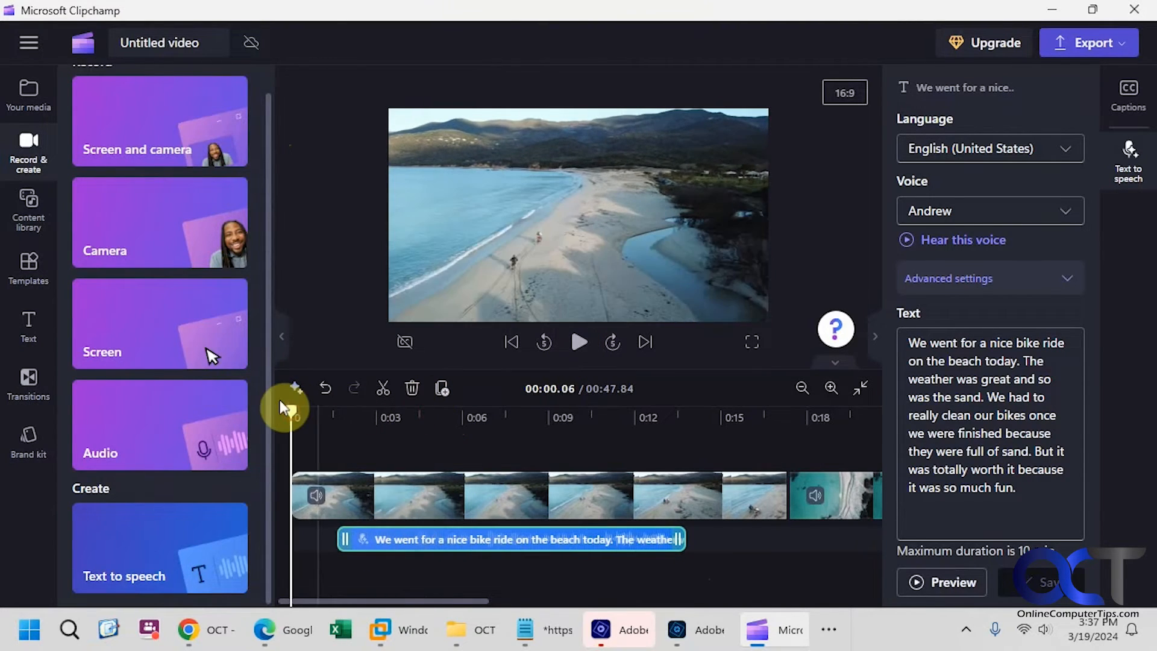
click(578, 341)
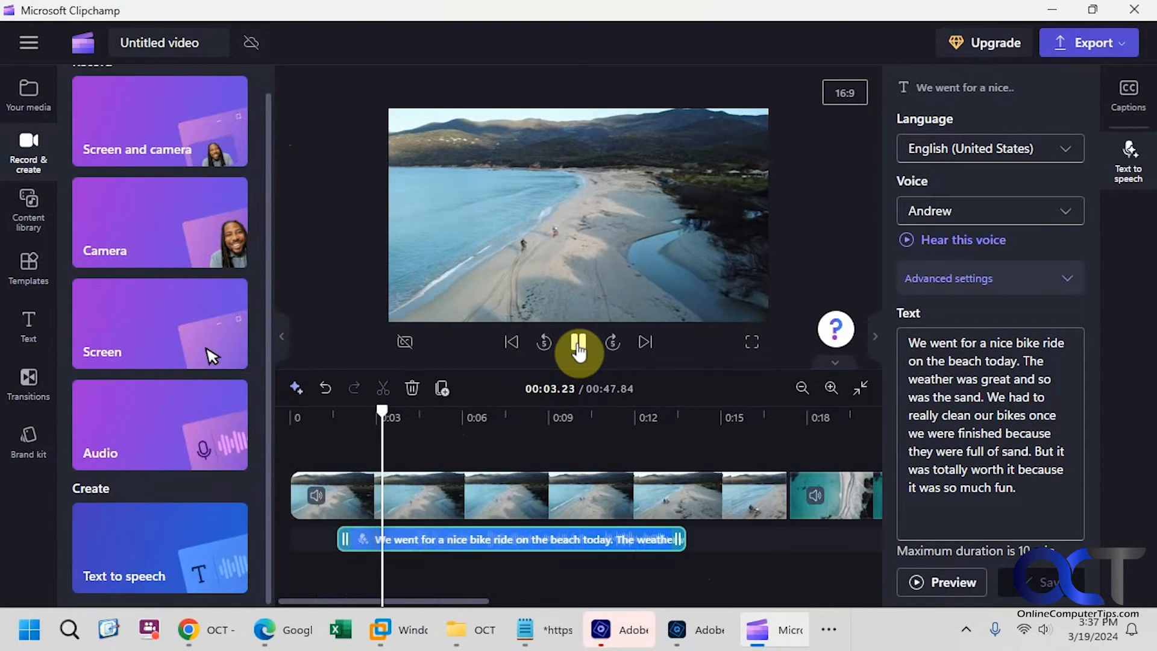
click(579, 341)
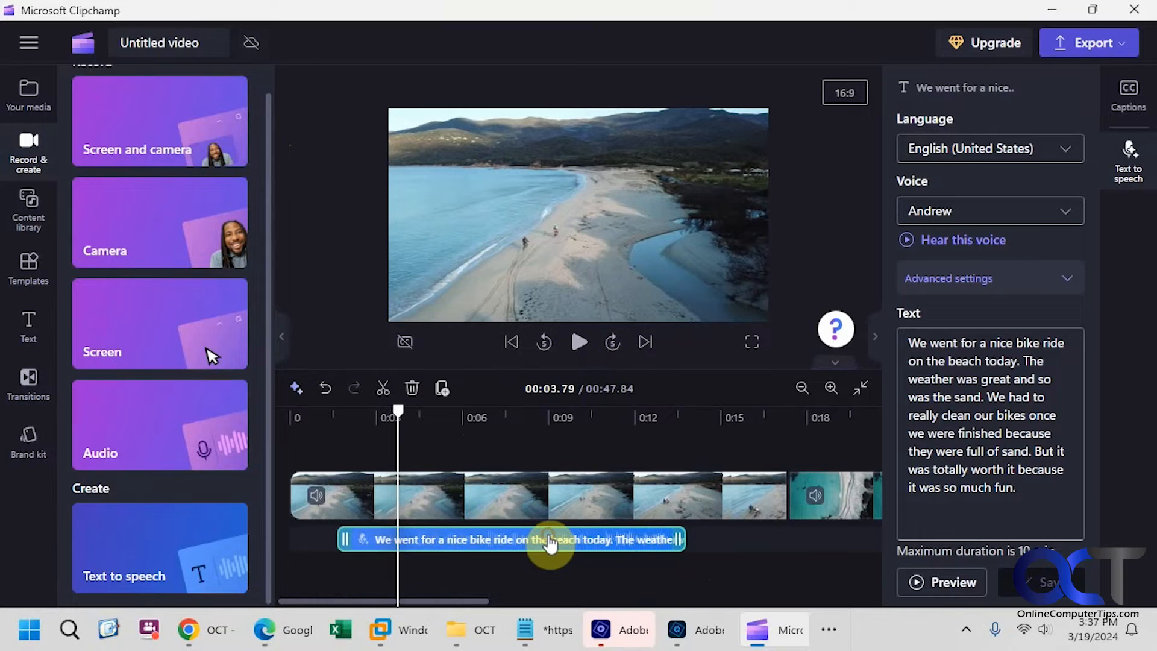
- Browse the narration clip's Audio, Fade and Speed settings, ending on volume at 100%
right_click(549, 539)
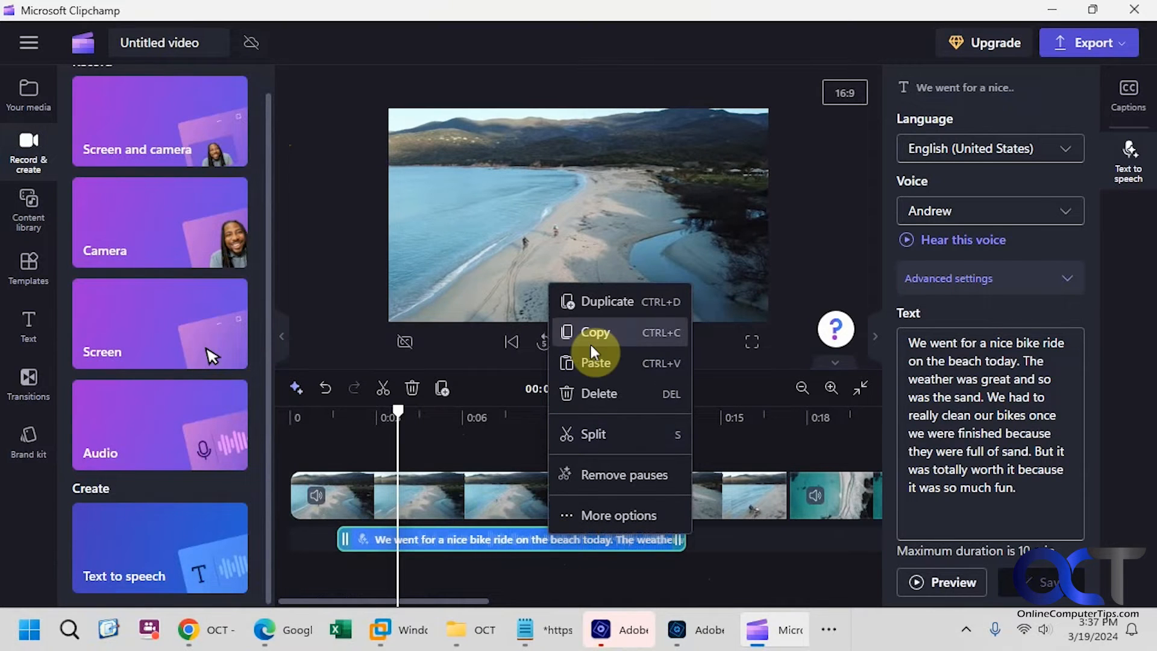
mouse_move(628, 438)
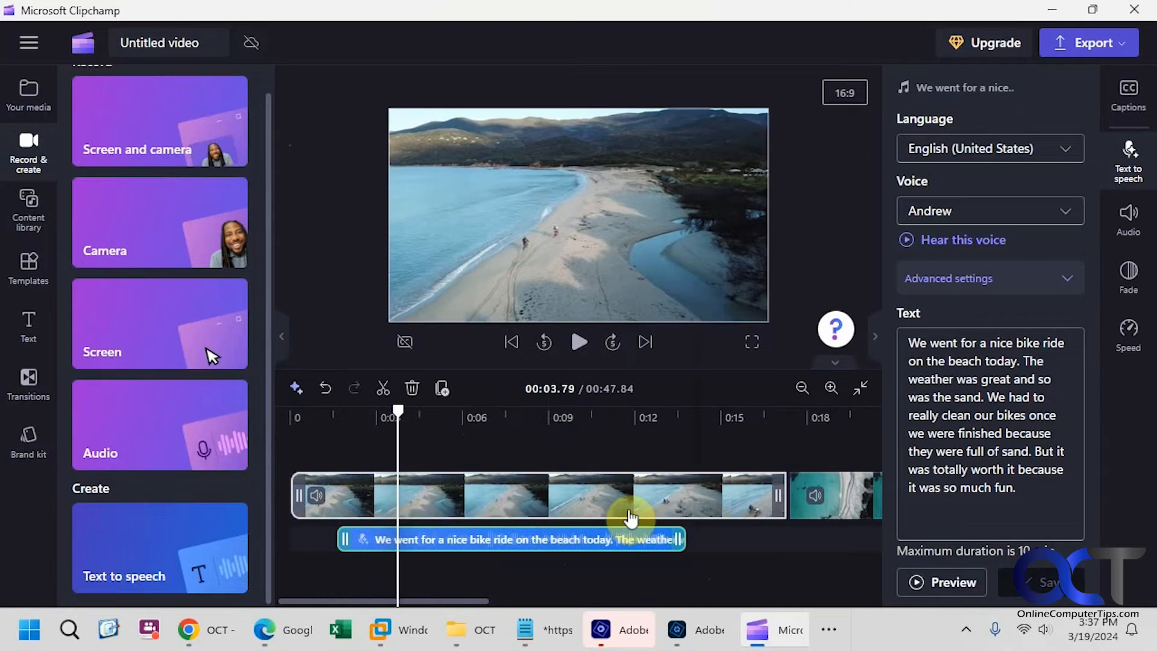
click(1128, 219)
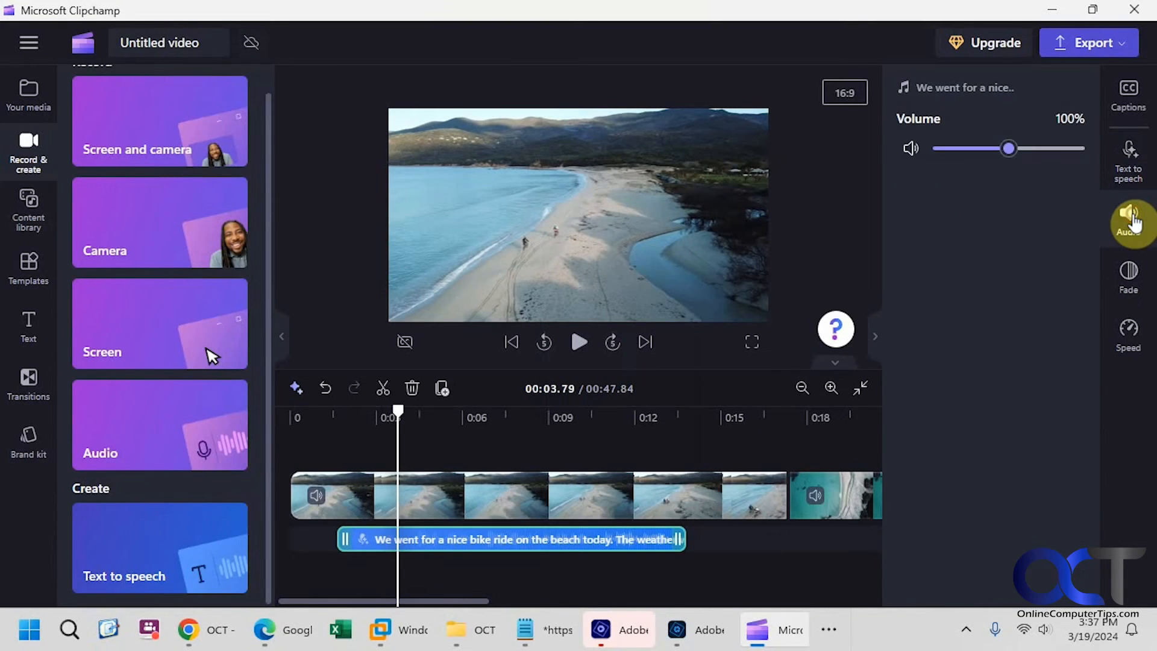
click(1128, 278)
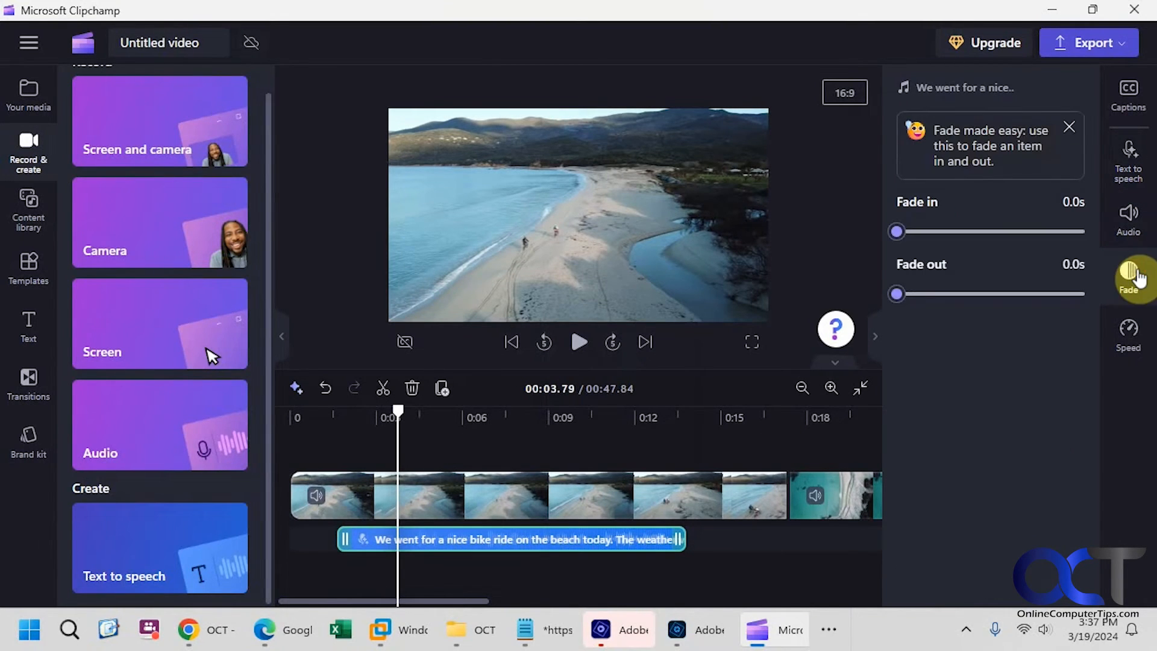
click(1129, 336)
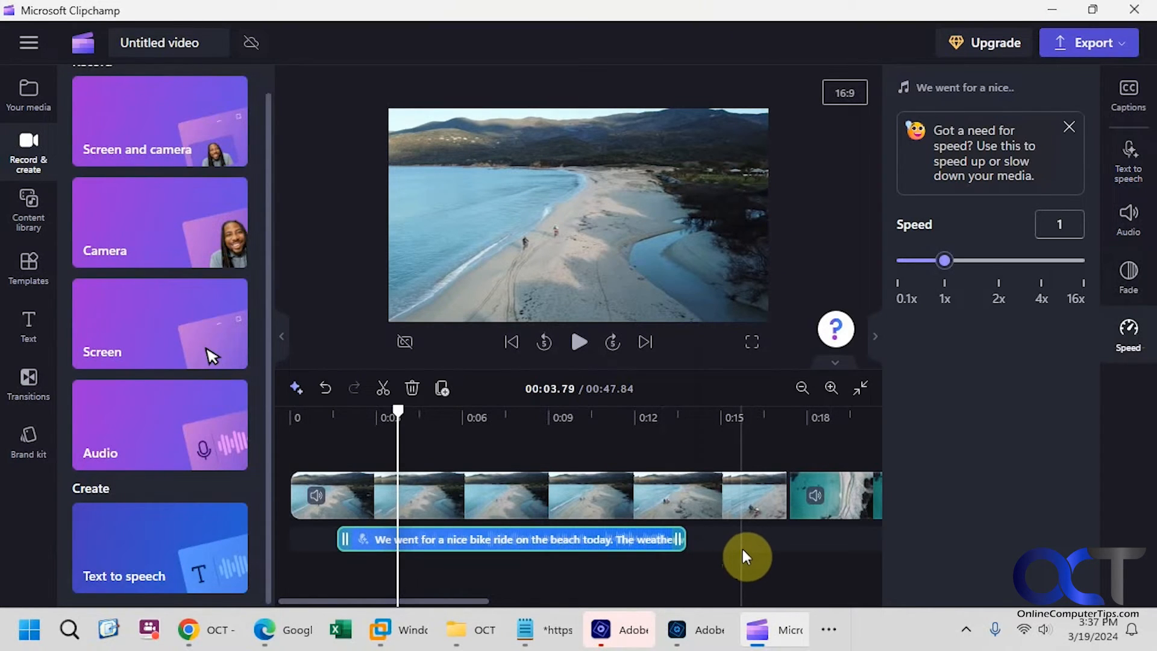
mouse_move(1129, 273)
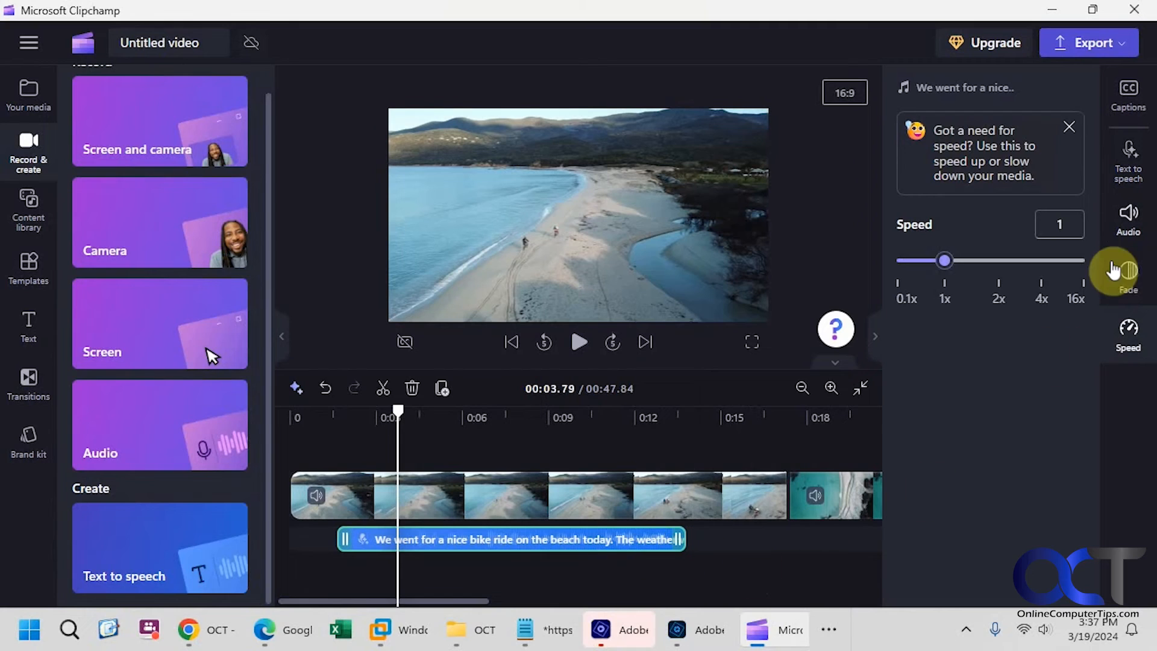
click(1128, 220)
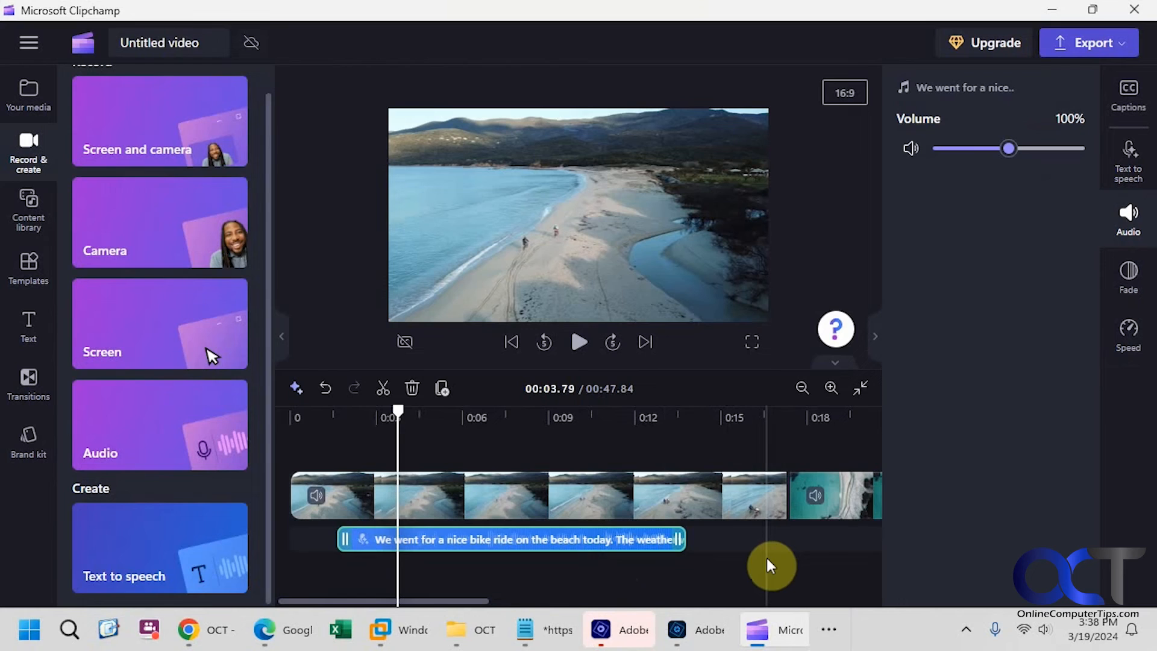
mouse_move(742, 555)
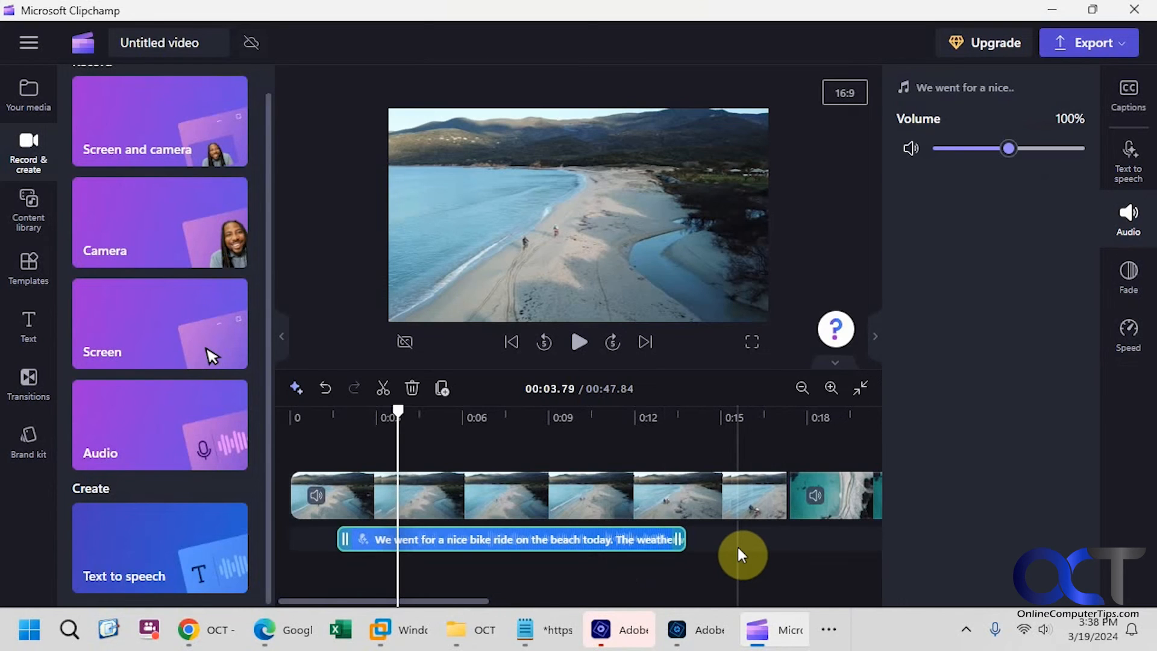
mouse_move(28, 153)
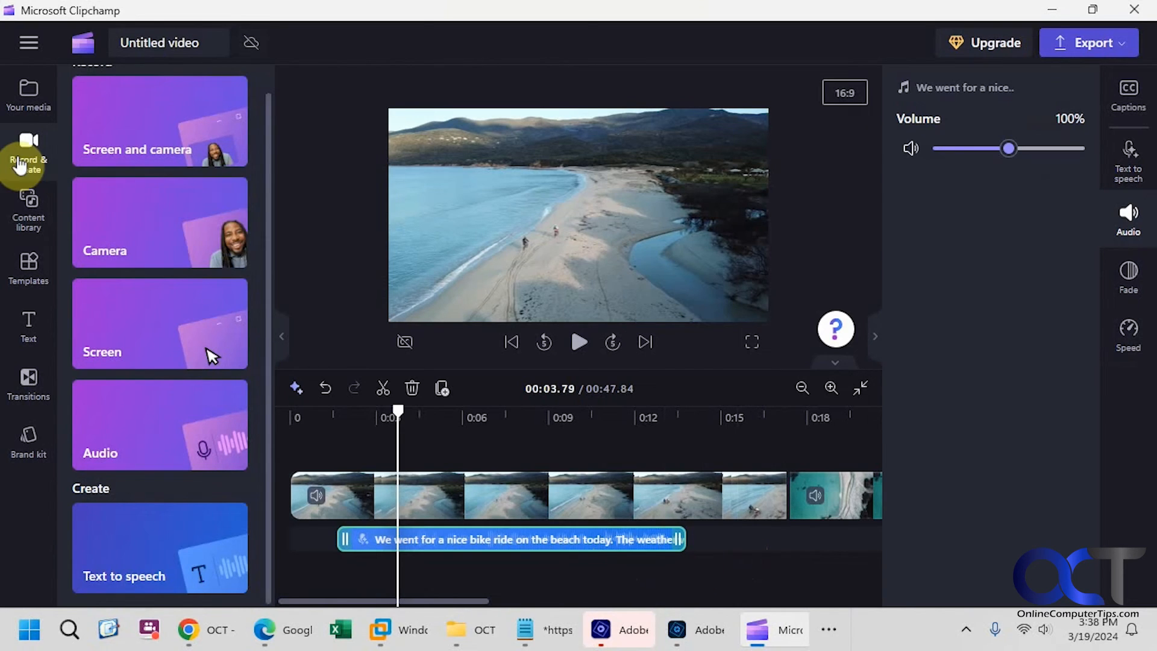
- Add a second, empty Andrew text-to-speech clip after the narration via Record & create
click(1129, 157)
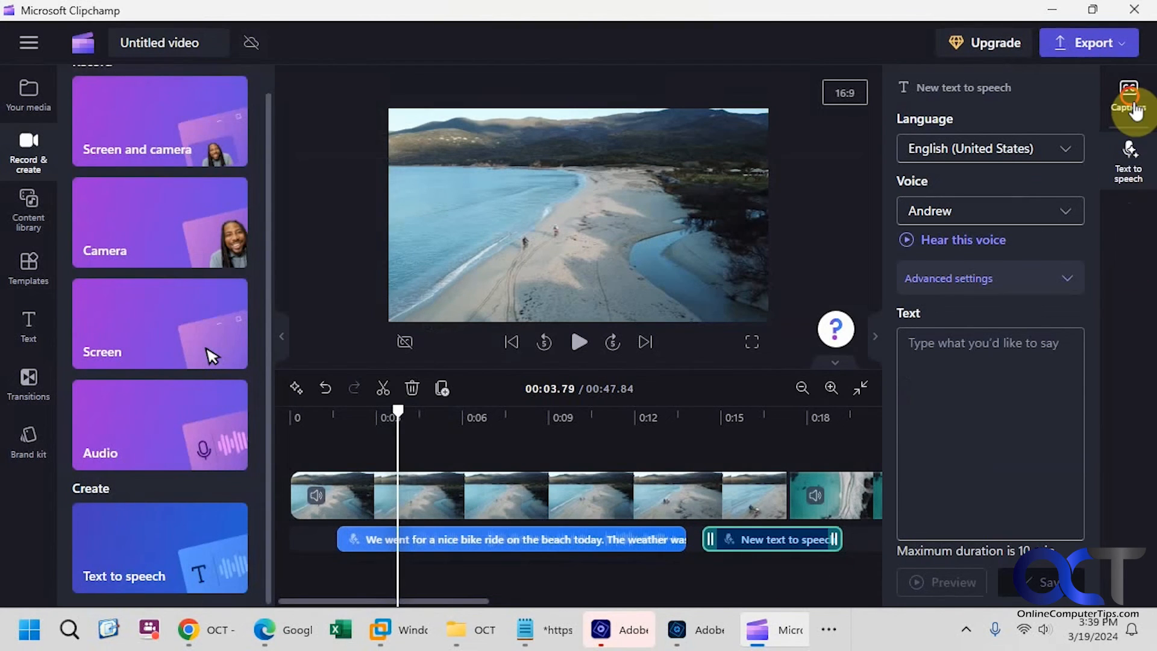
- Turn on autocaptions with English settings confirmed
click(1127, 96)
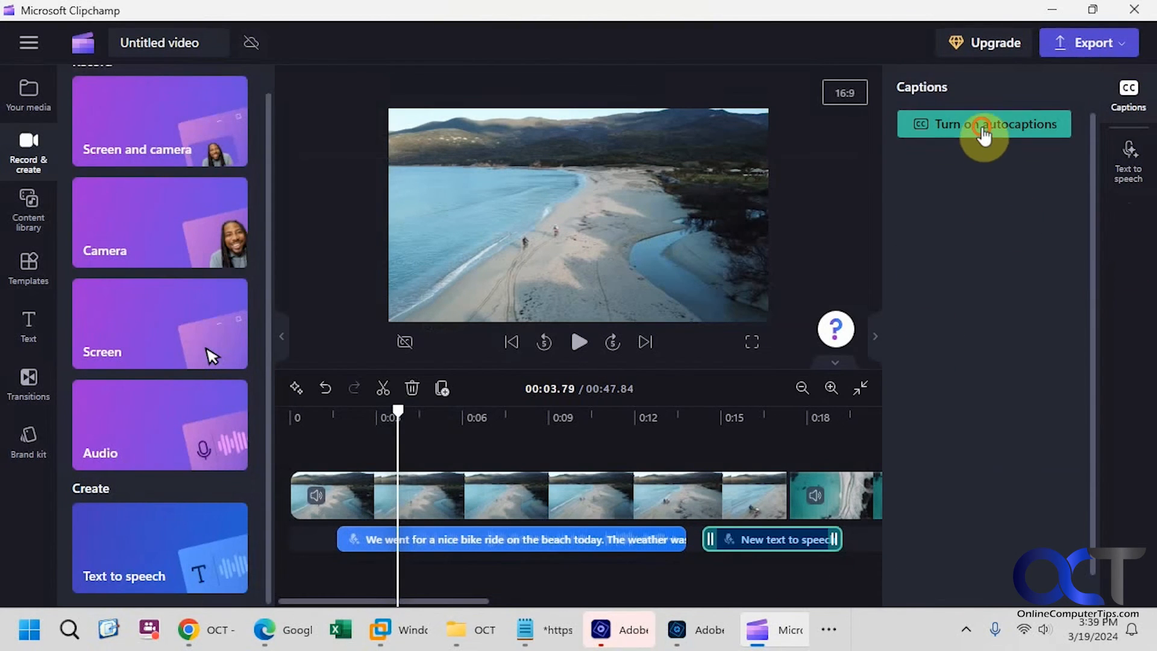
click(984, 124)
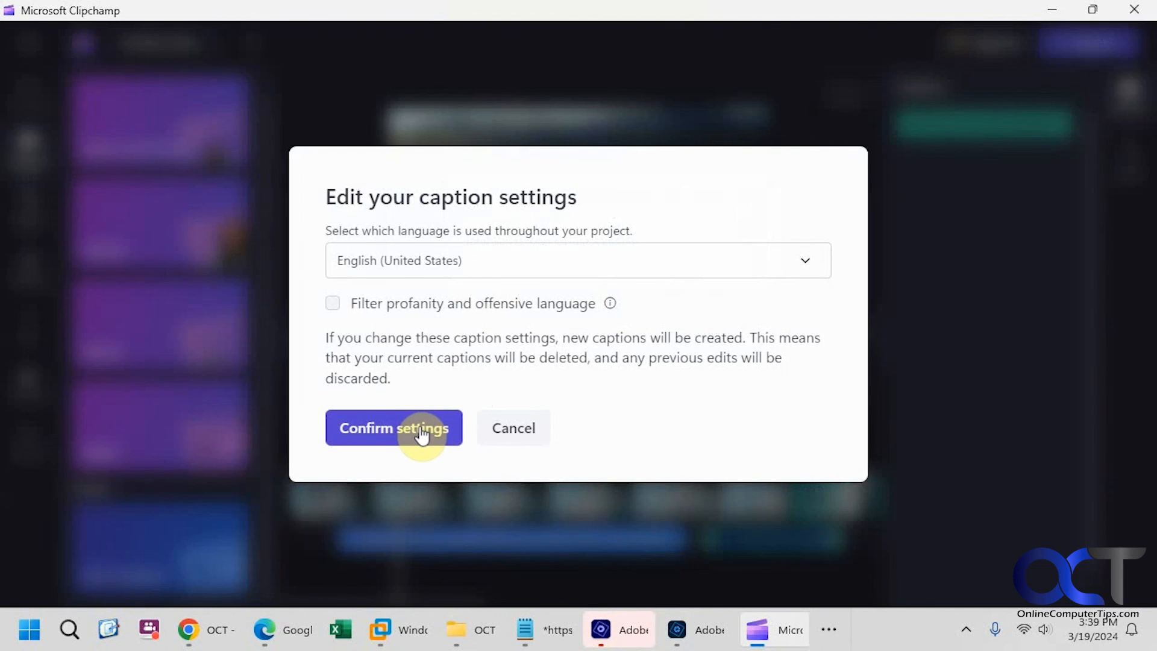
click(394, 428)
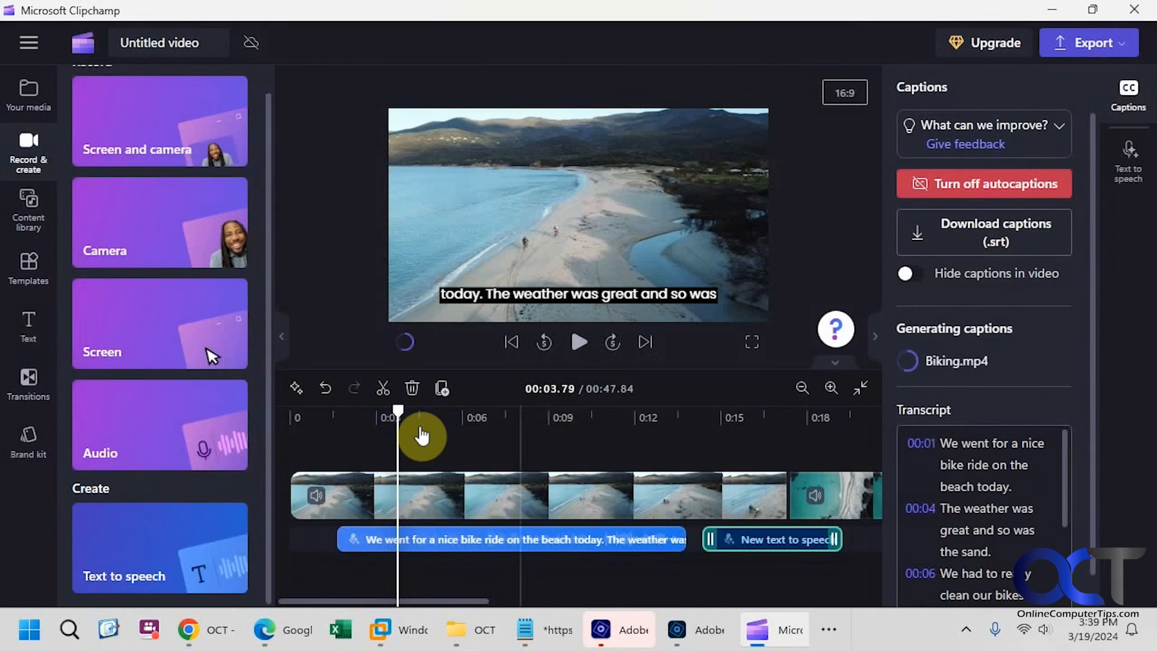
- Play the video to watch the generated subtitles, then pause
click(579, 342)
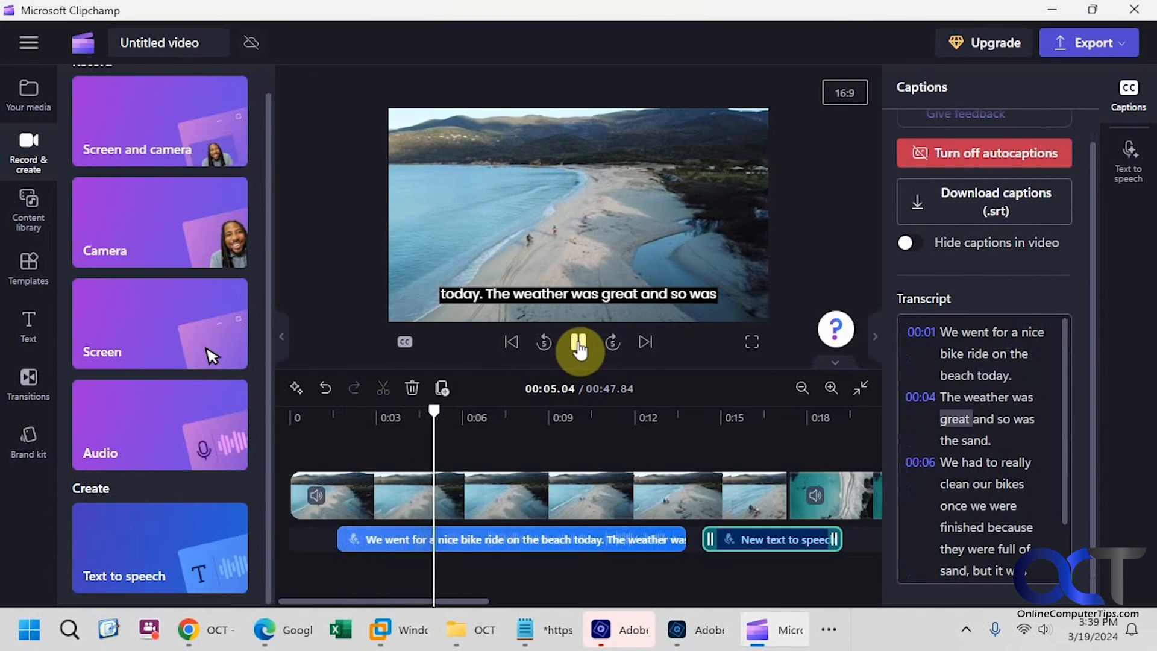
click(580, 351)
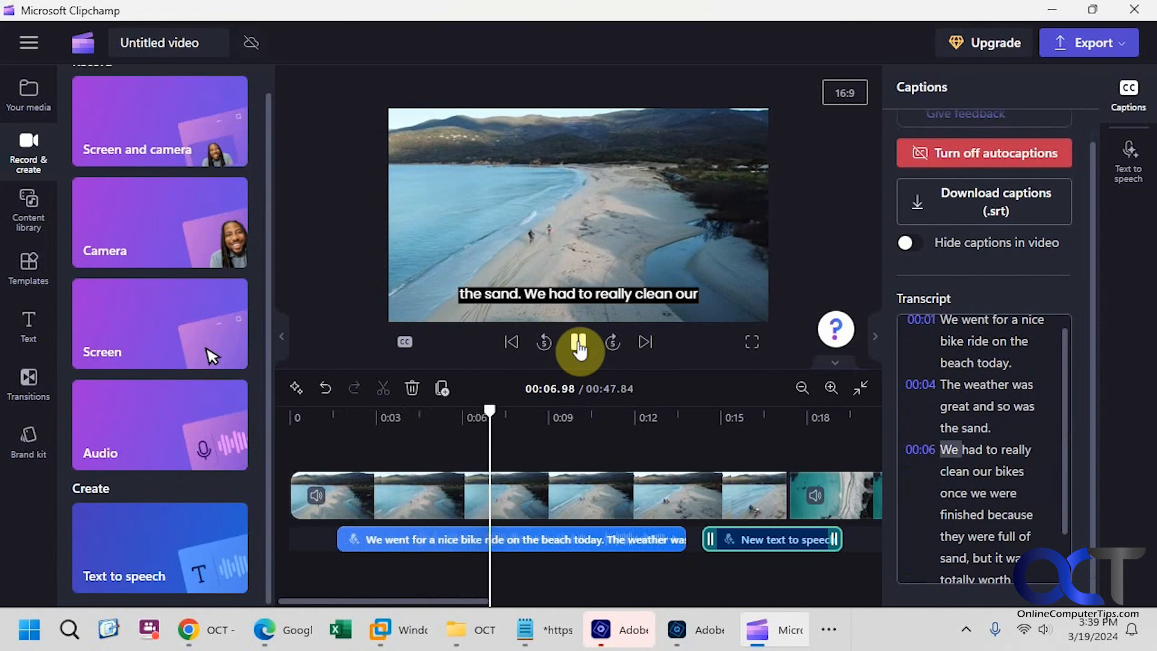
click(578, 341)
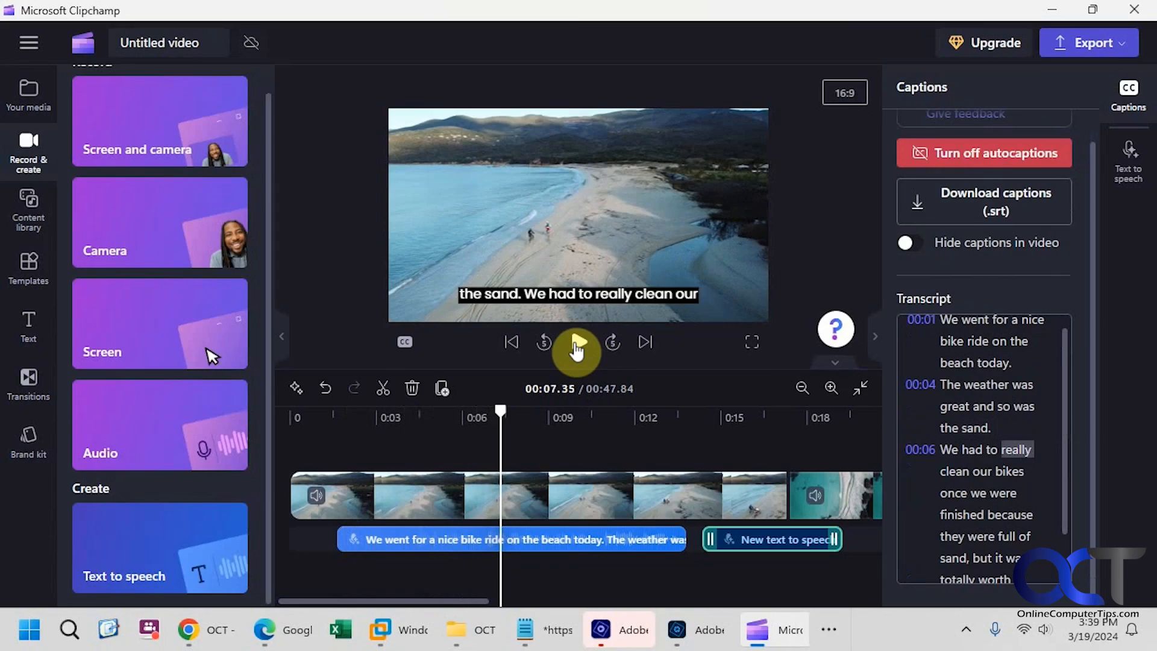